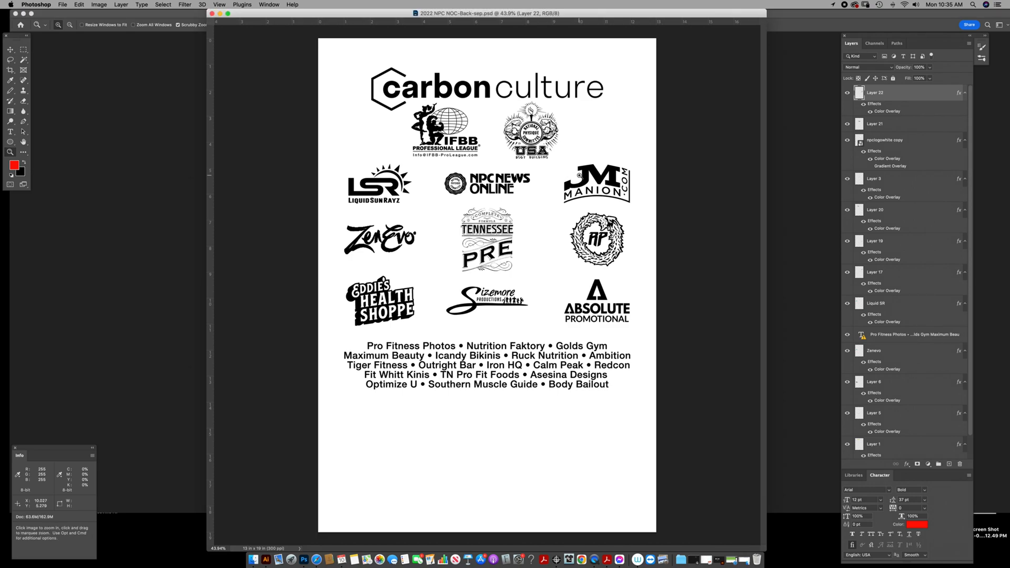
Switch to the Move tool and select all of the back design.
{"action": "left_click", "coordinate": [11, 49]}
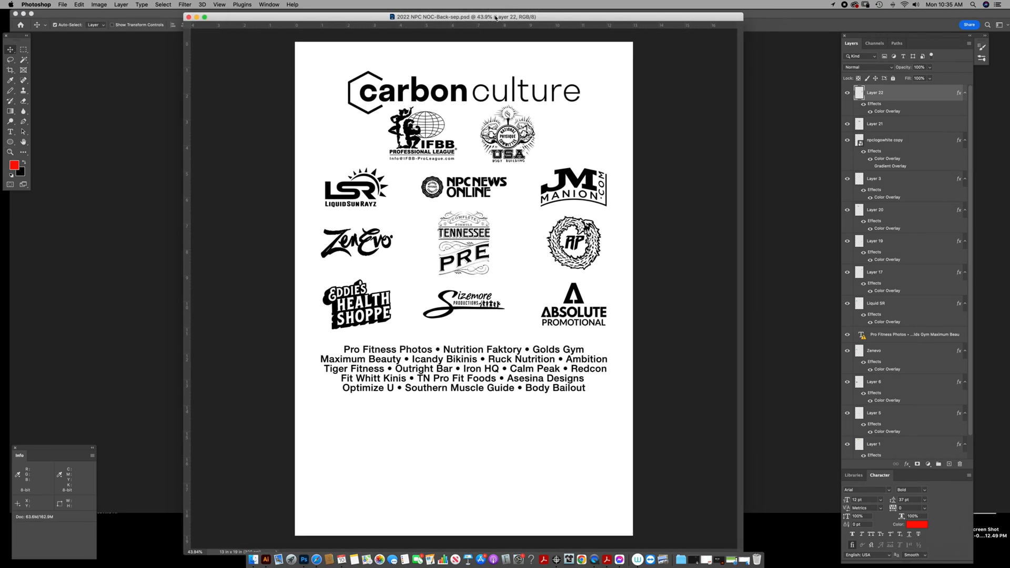
{"action": "left_click", "coordinate": [848, 92]}
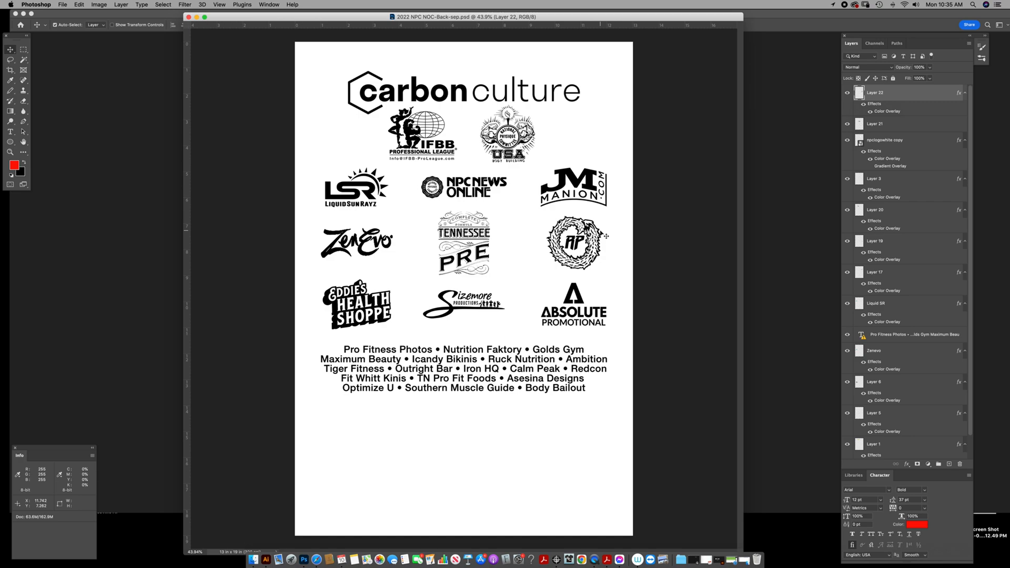
{"action": "mouse_move", "coordinate": [629, 207]}
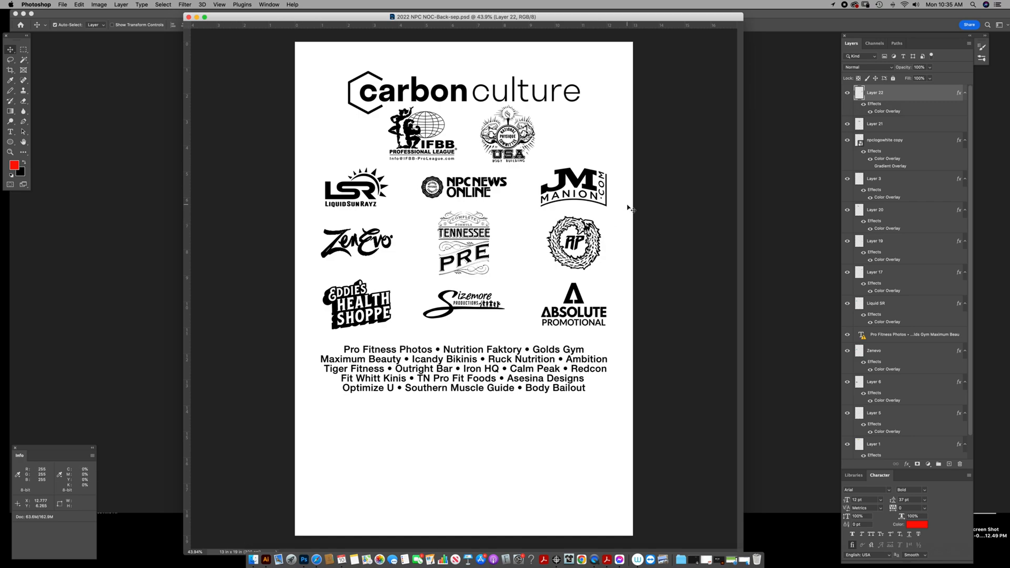
{"action": "mouse_move", "coordinate": [646, 197]}
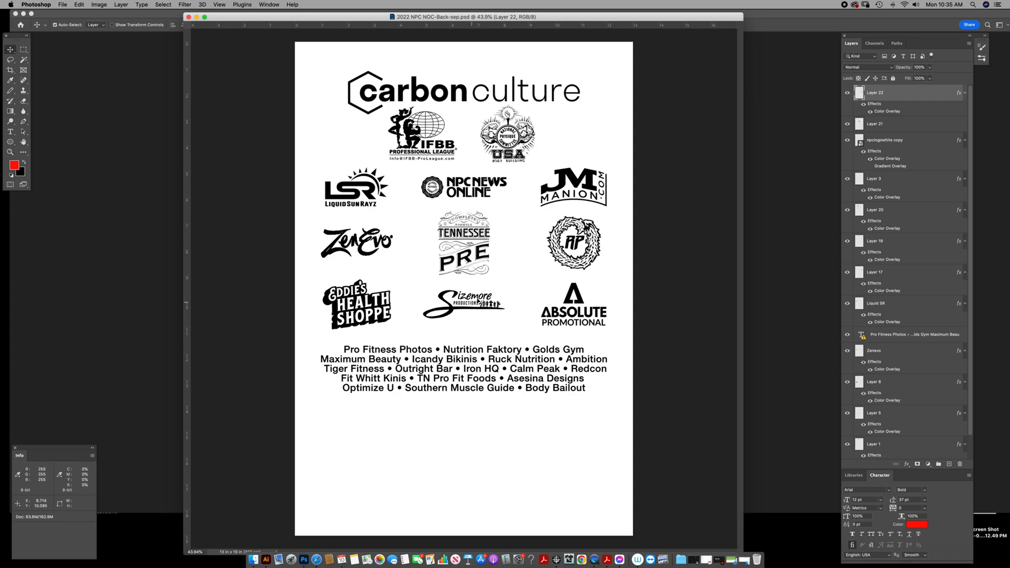
{"action": "mouse_move", "coordinate": [572, 324]}
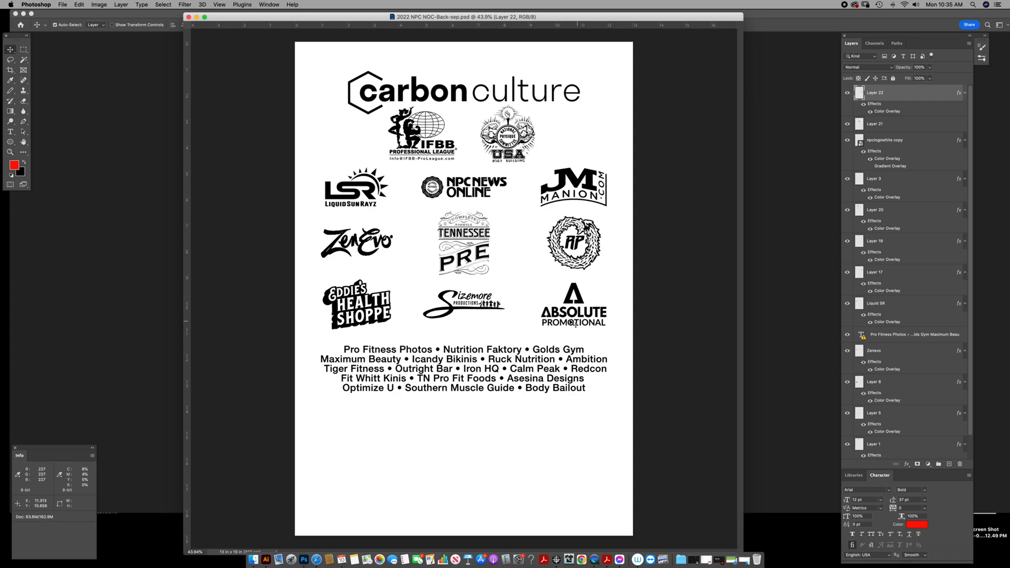
{"action": "mouse_move", "coordinate": [664, 264]}
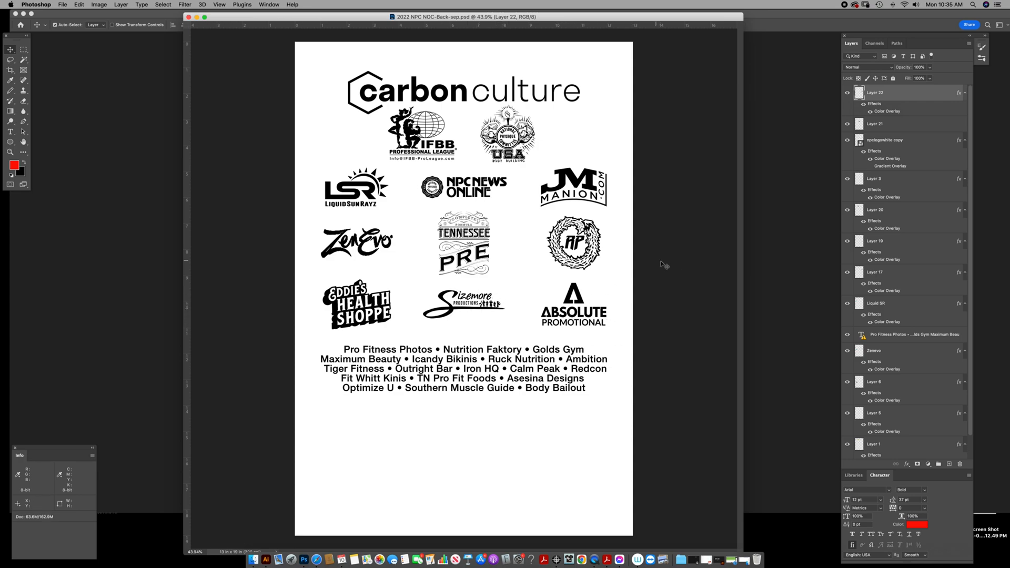
{"action": "mouse_move", "coordinate": [946, 467]}
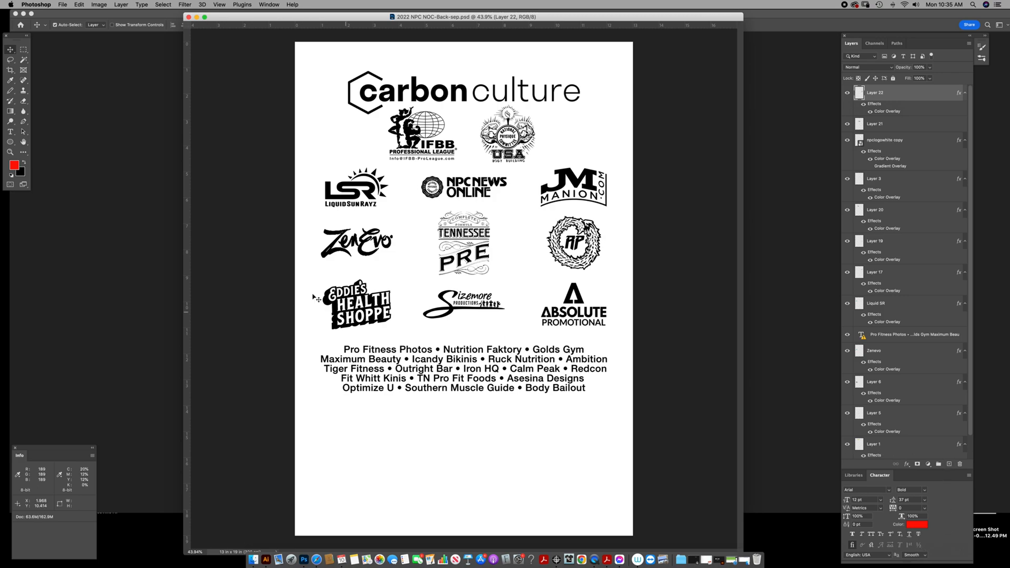
Check Image Size (13 by 19 inches at 300 ppi) and cancel without changes.
{"action": "left_click", "coordinate": [99, 4]}
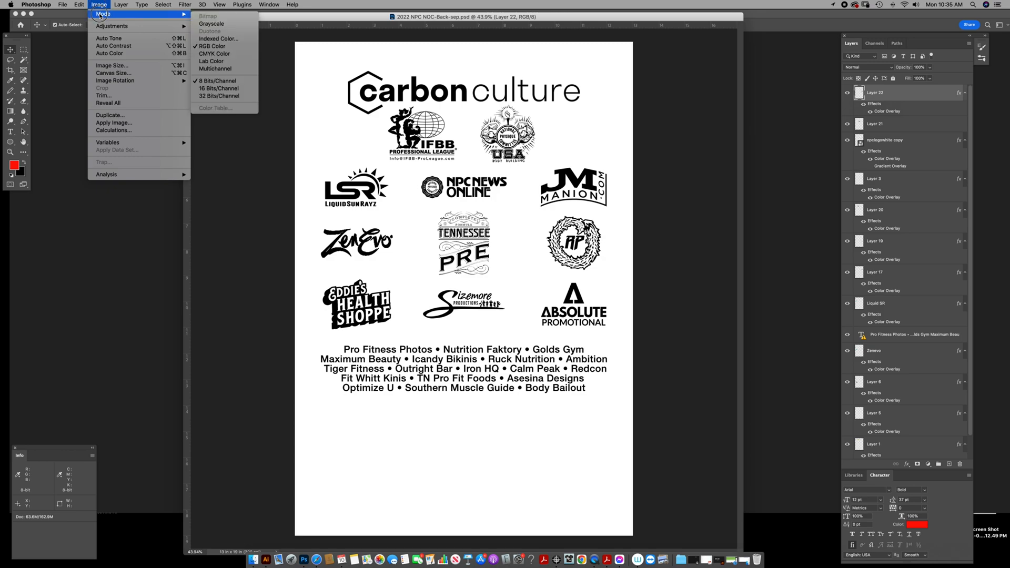
{"action": "left_click", "coordinate": [112, 65]}
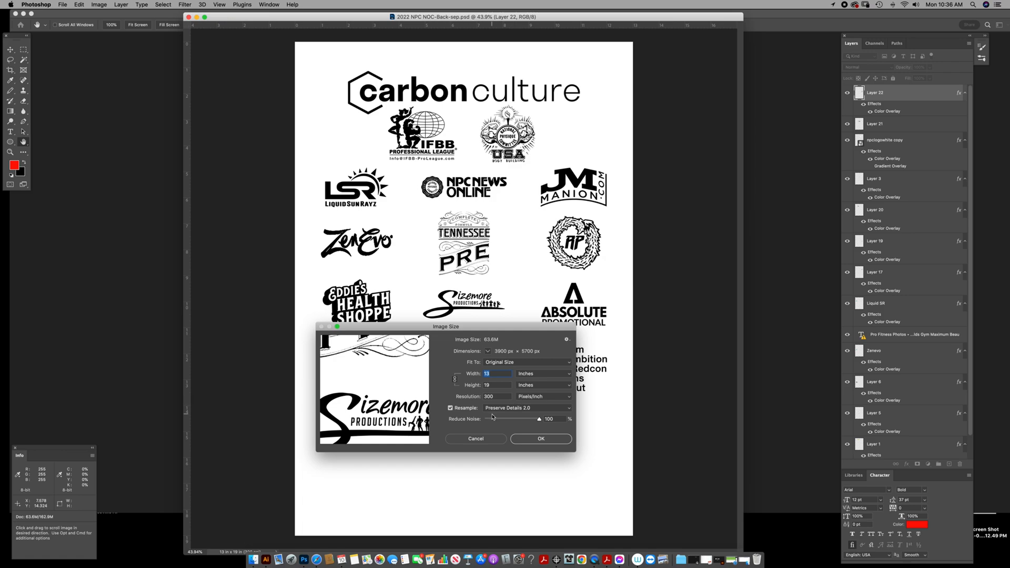
{"action": "left_click", "coordinate": [541, 438]}
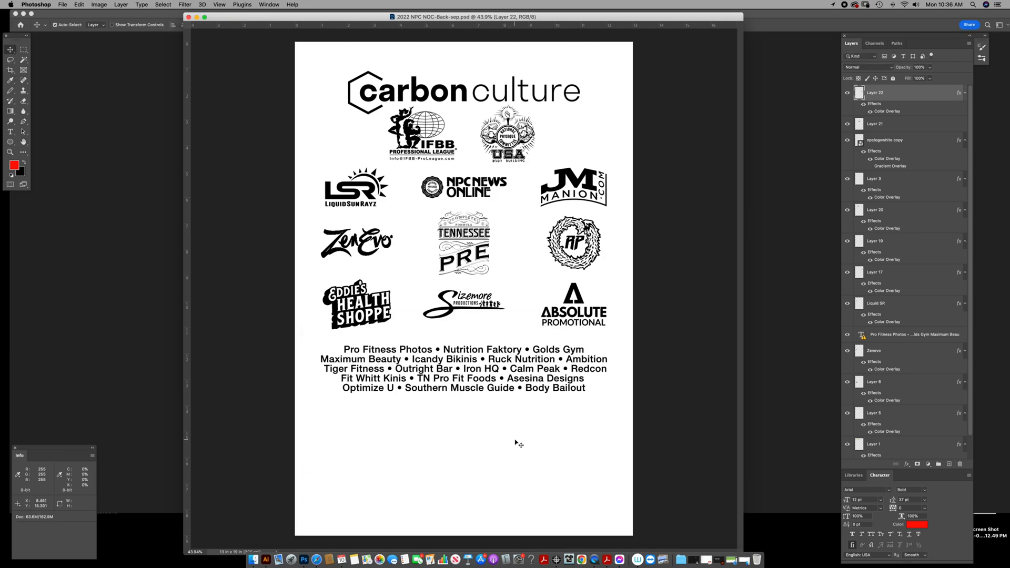
{"action": "mouse_move", "coordinate": [33, 107]}
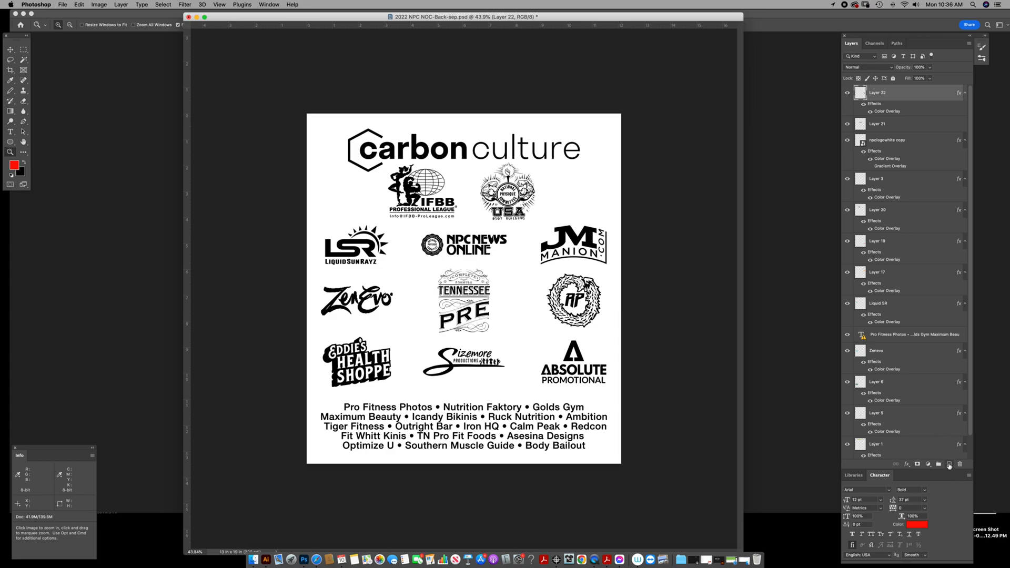
Add a new top layer and merge all visible artwork into it.
{"action": "left_click", "coordinate": [949, 464]}
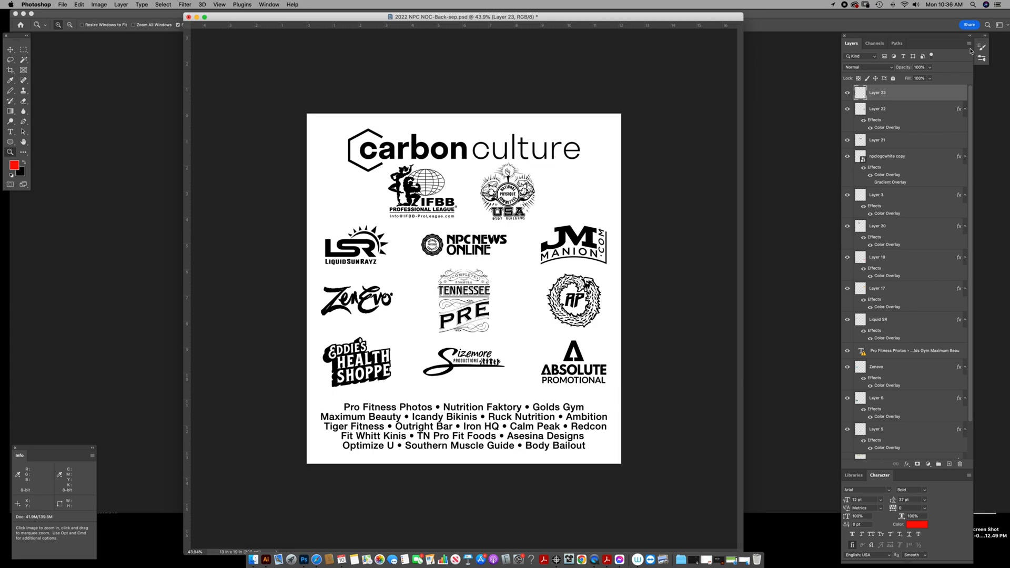
{"action": "left_click", "coordinate": [968, 48]}
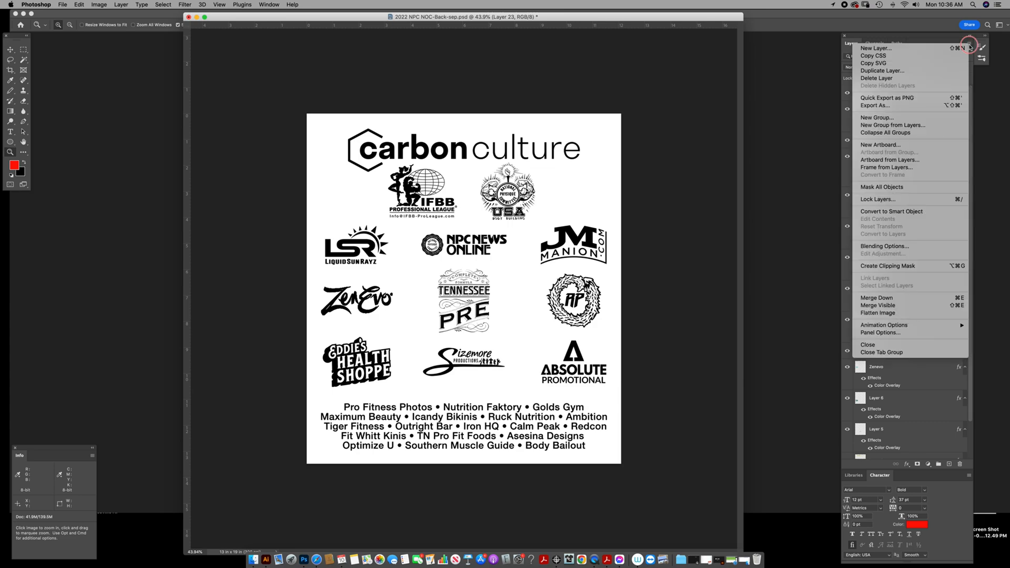
{"action": "mouse_move", "coordinate": [877, 305]}
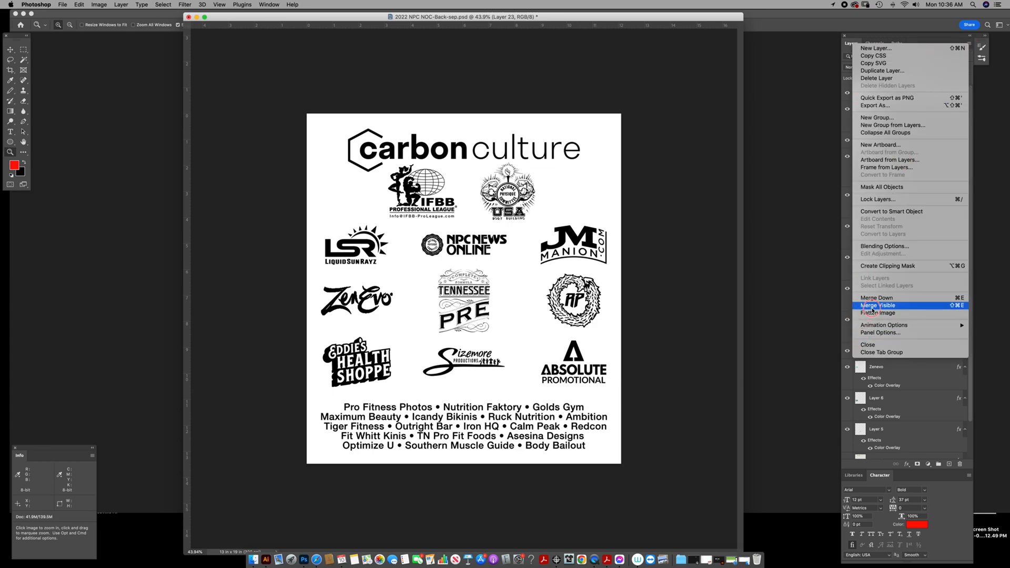
{"action": "left_click", "coordinate": [878, 305]}
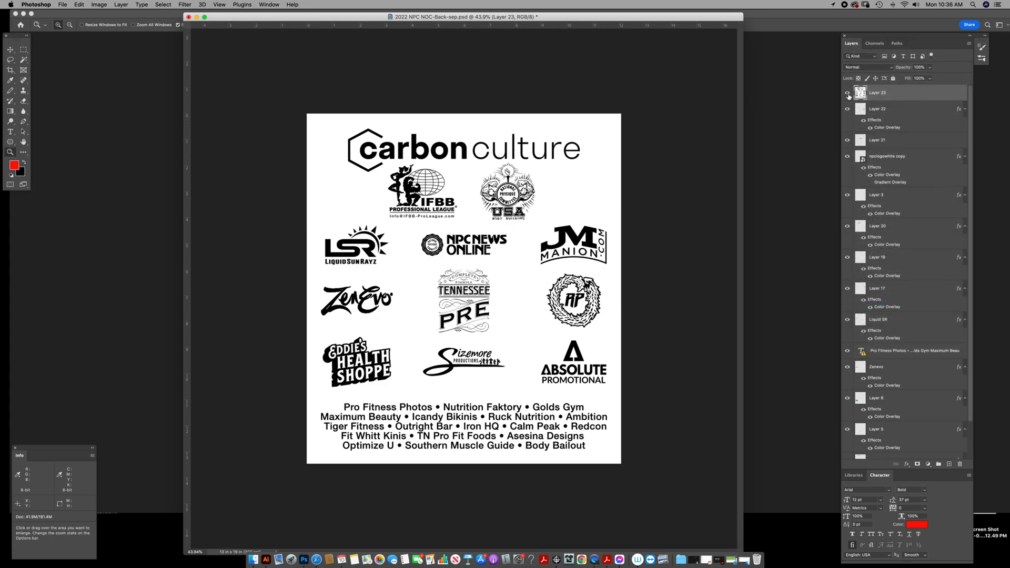
Select all of the merged artwork and switch to the Channels panel.
{"action": "left_click", "coordinate": [847, 92]}
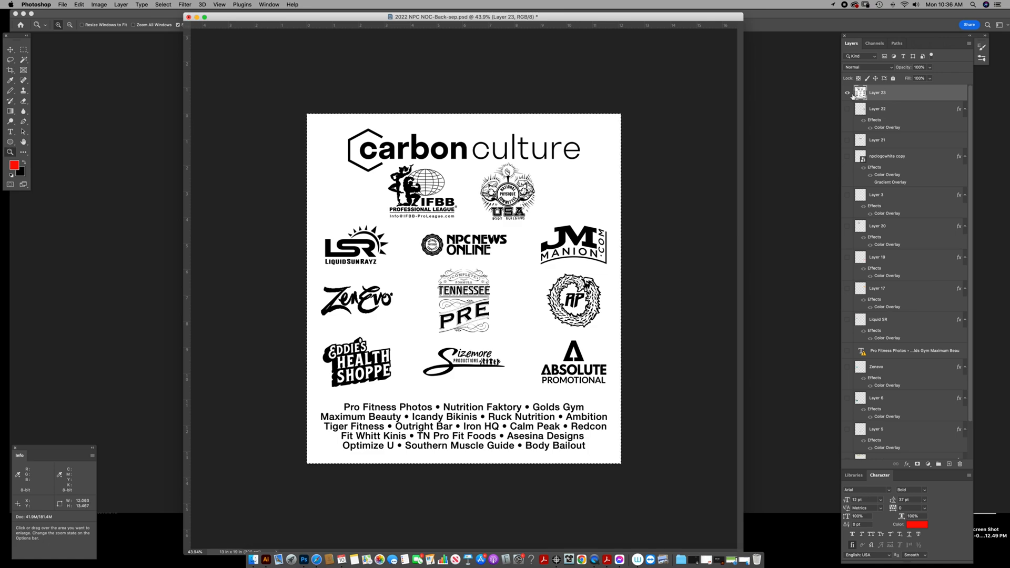
{"action": "left_click", "coordinate": [875, 43]}
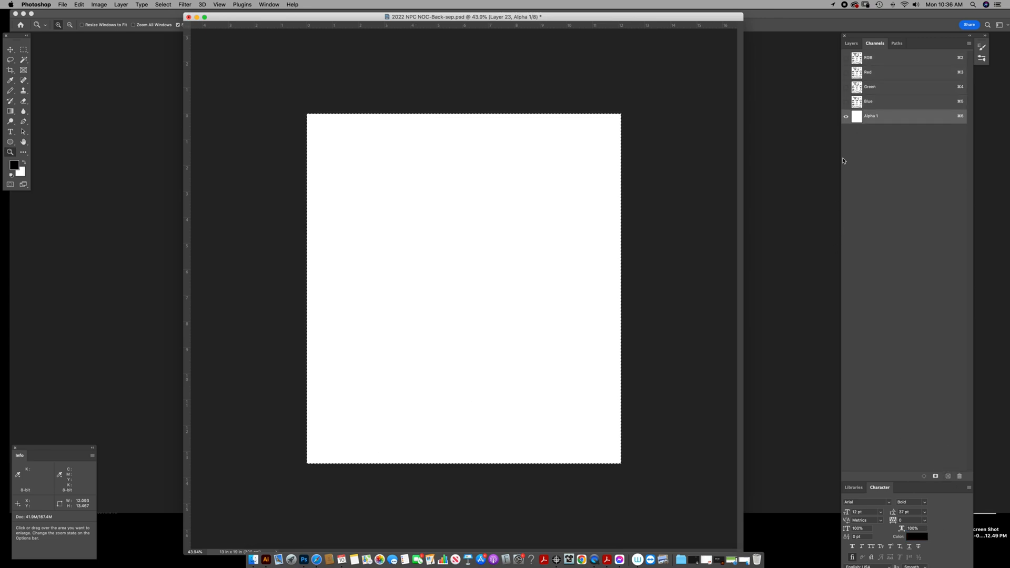
Paste the merged sponsor artwork into the new alpha channel.
{"action": "left_click", "coordinate": [871, 116]}
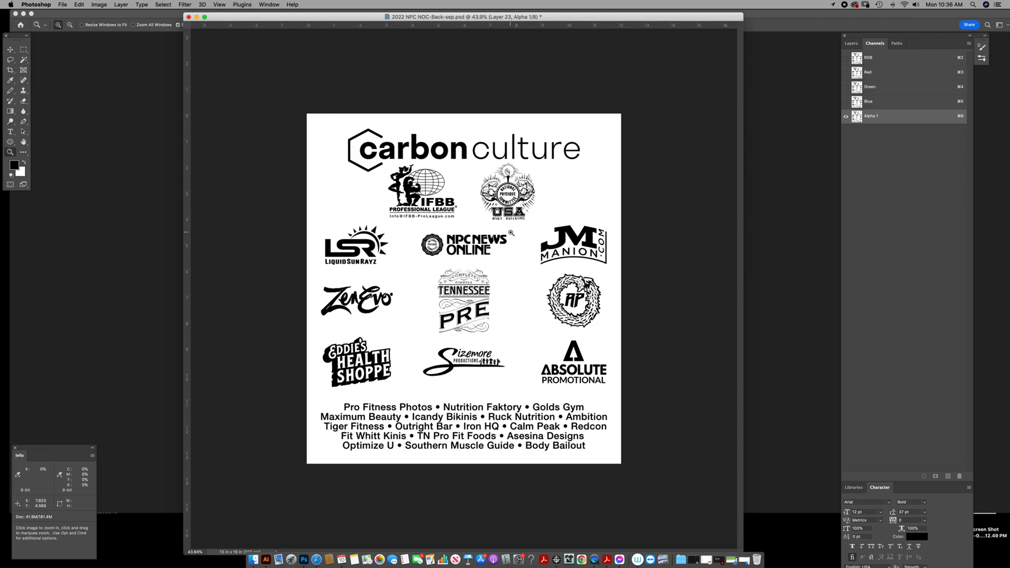
{"action": "mouse_move", "coordinate": [503, 221]}
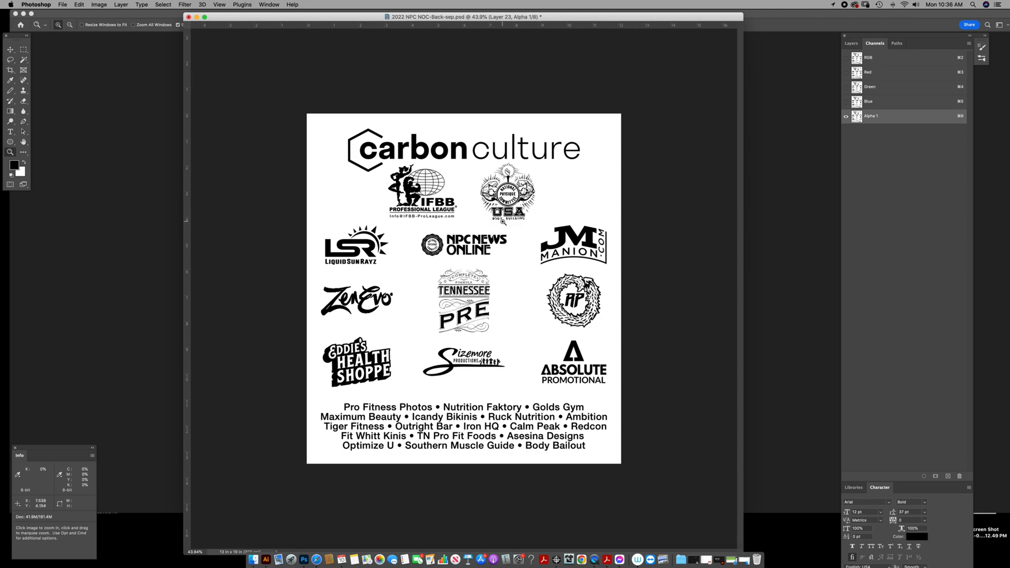
{"action": "mouse_move", "coordinate": [460, 253]}
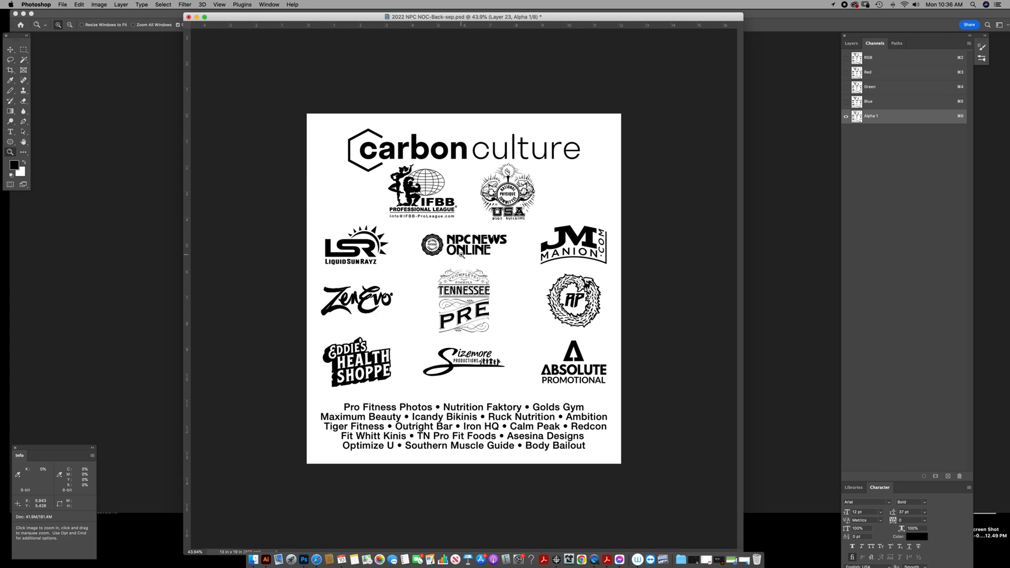
{"action": "mouse_move", "coordinate": [744, 209]}
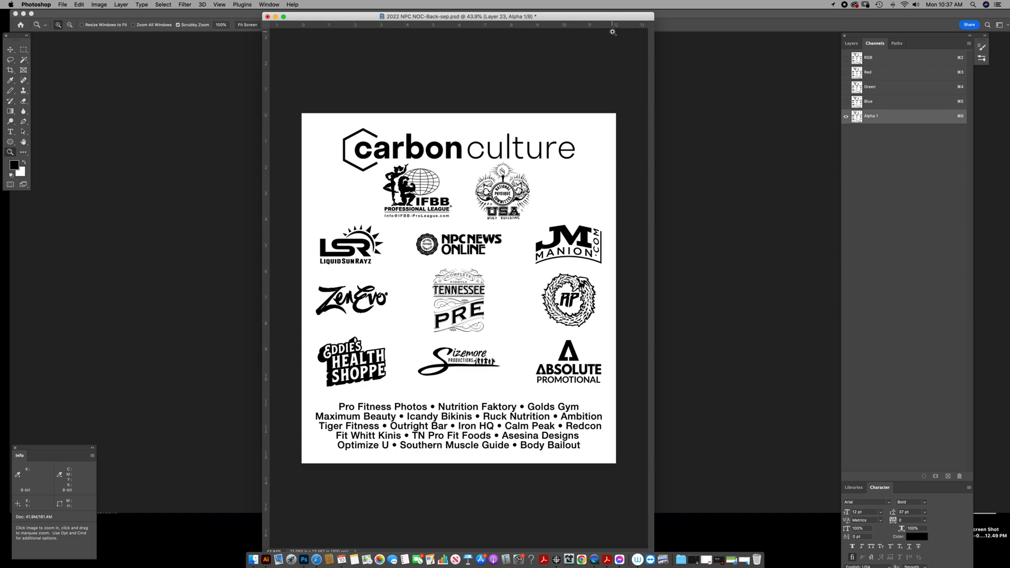
{"action": "mouse_move", "coordinate": [495, 96]}
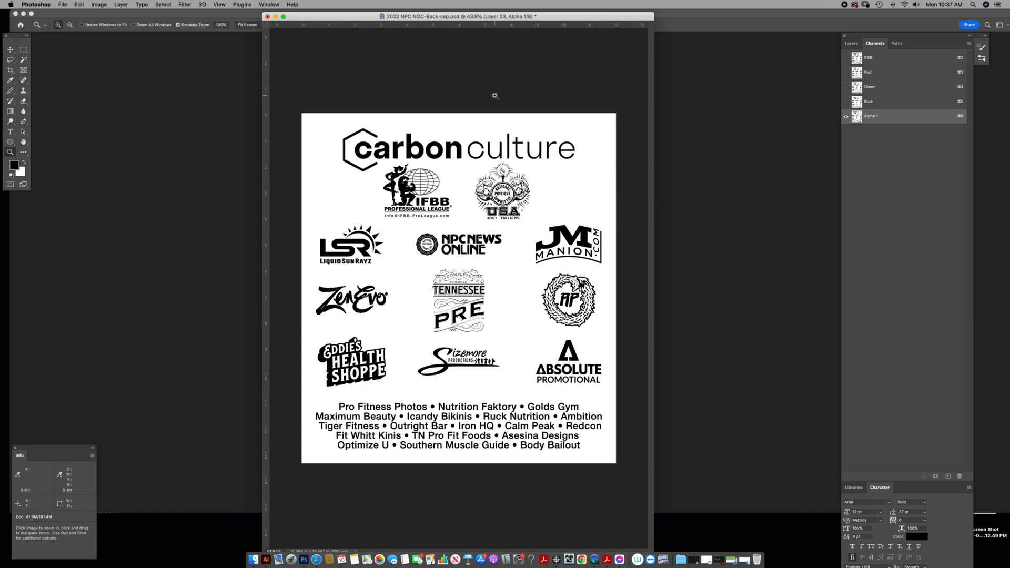
{"action": "mouse_move", "coordinate": [786, 106]}
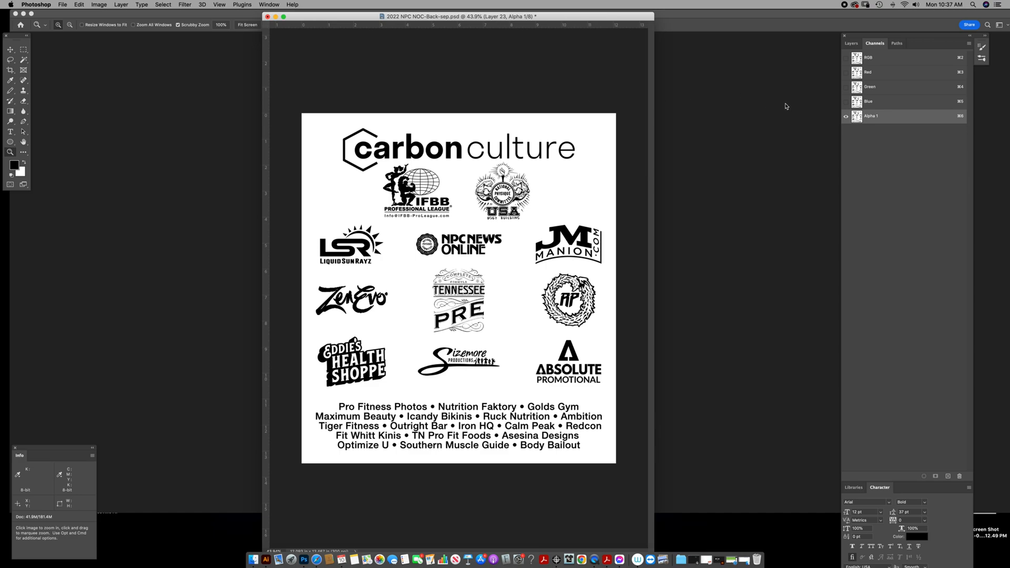
{"action": "mouse_move", "coordinate": [226, 56]}
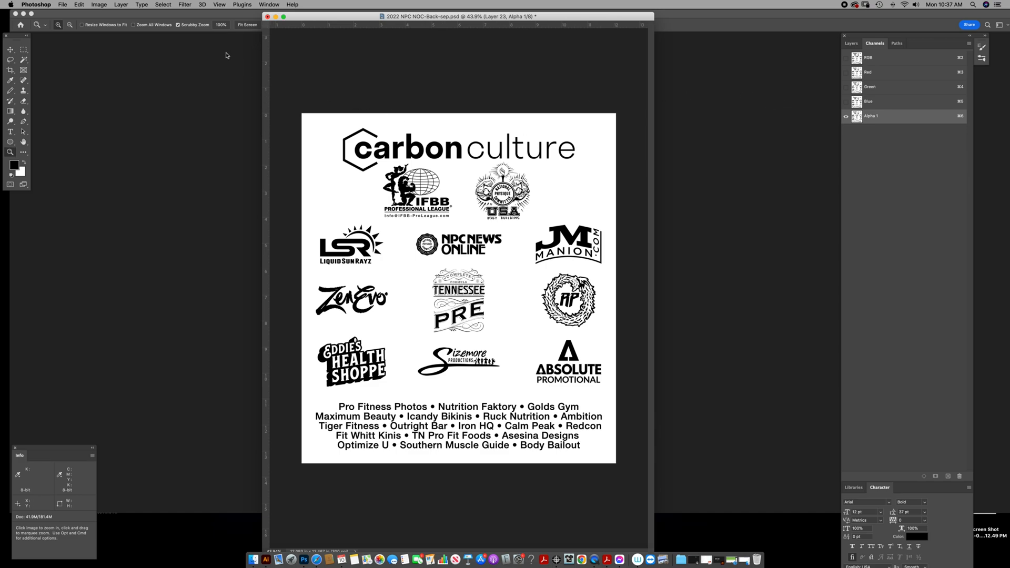
{"action": "left_click", "coordinate": [410, 147]}
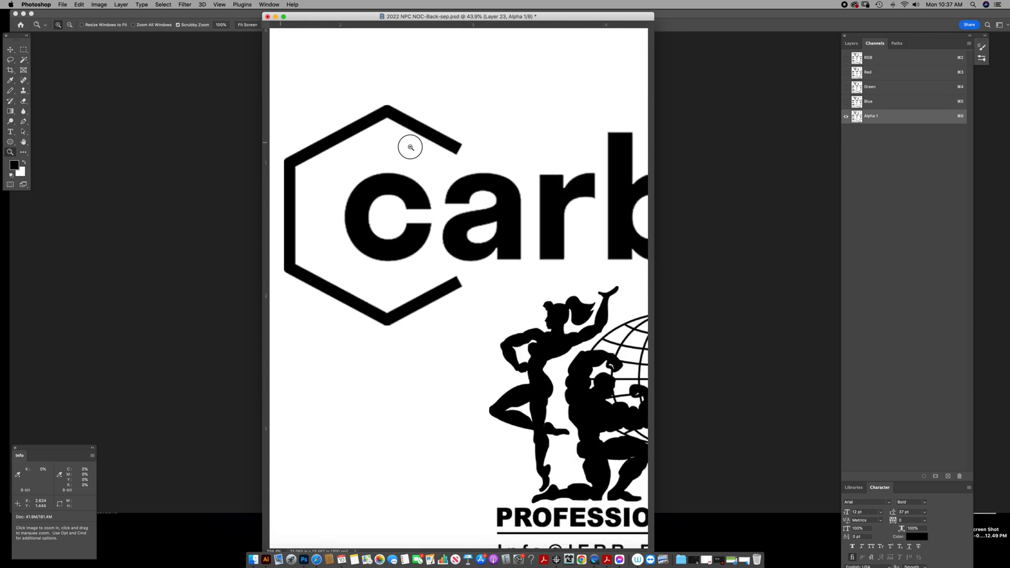
{"action": "left_click", "coordinate": [410, 147]}
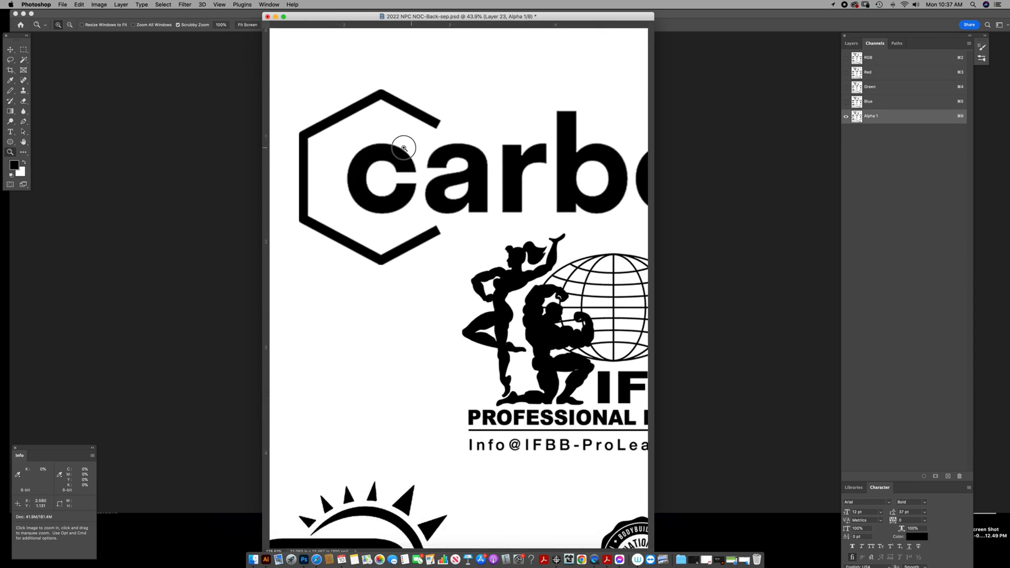
{"action": "left_click", "coordinate": [404, 147]}
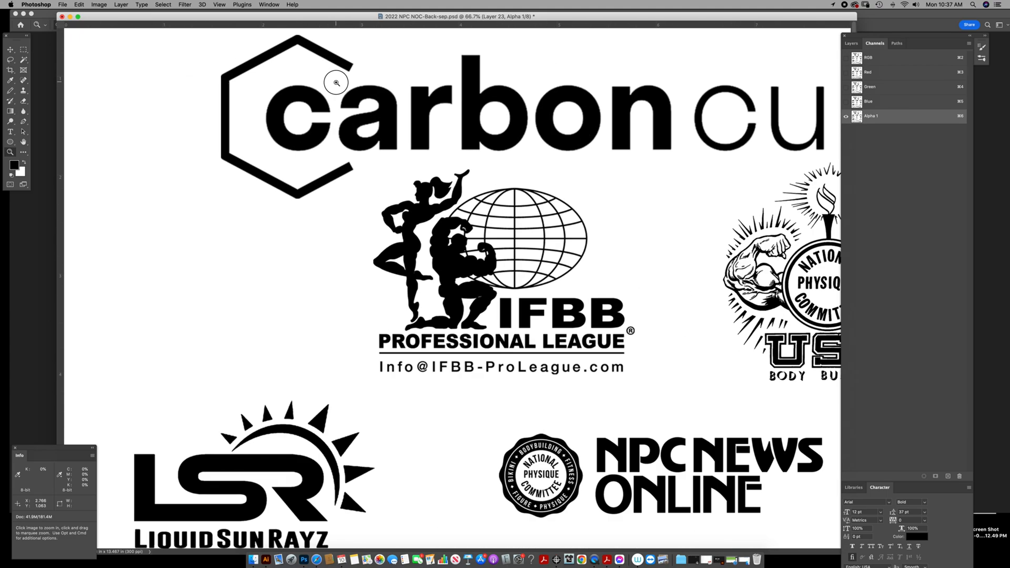
{"action": "left_click", "coordinate": [335, 82]}
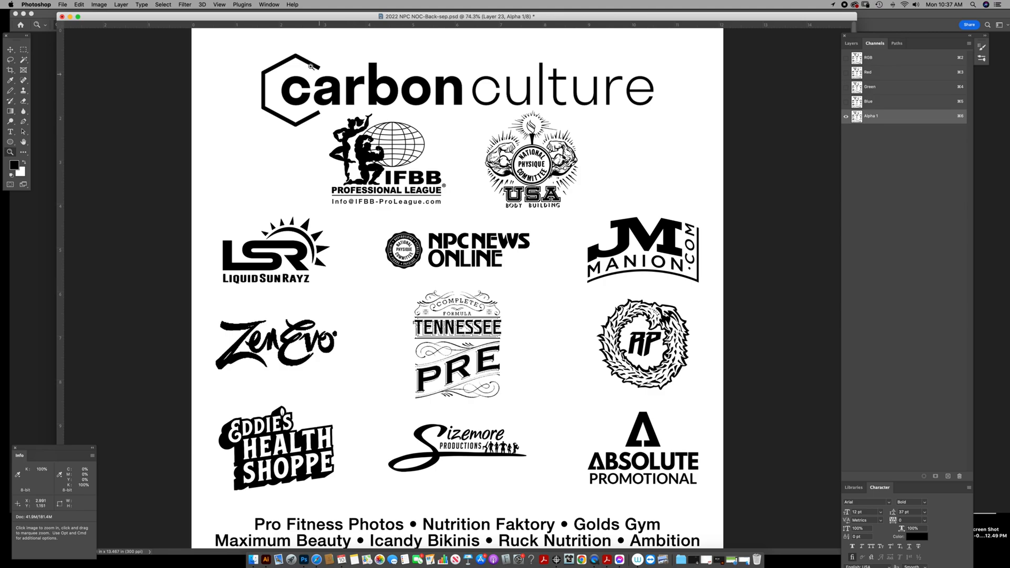
{"action": "mouse_move", "coordinate": [277, 53]}
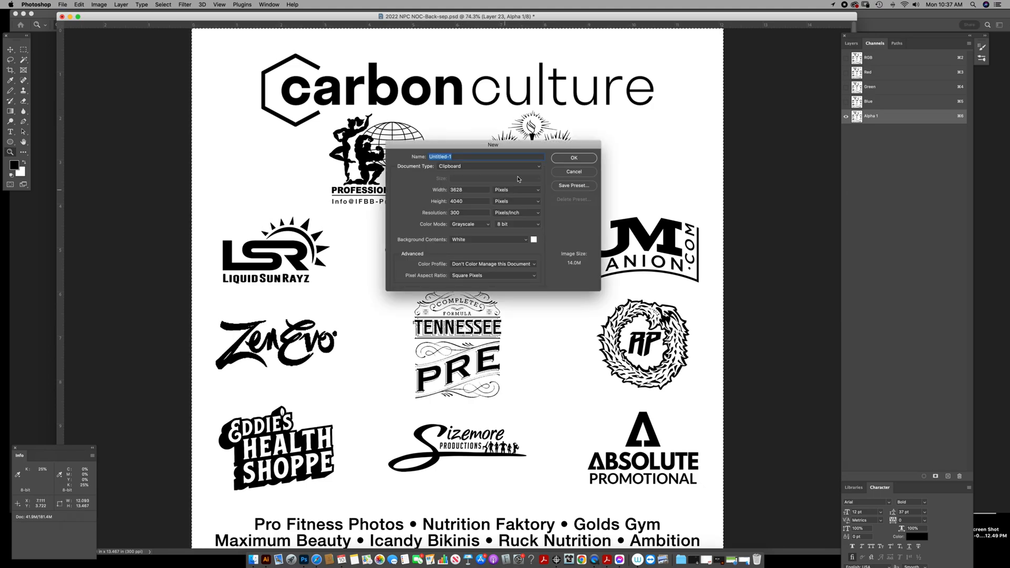
Create the new grayscale clipboard document and zoom in on the IFBB figures' edges.
{"action": "left_click", "coordinate": [572, 157]}
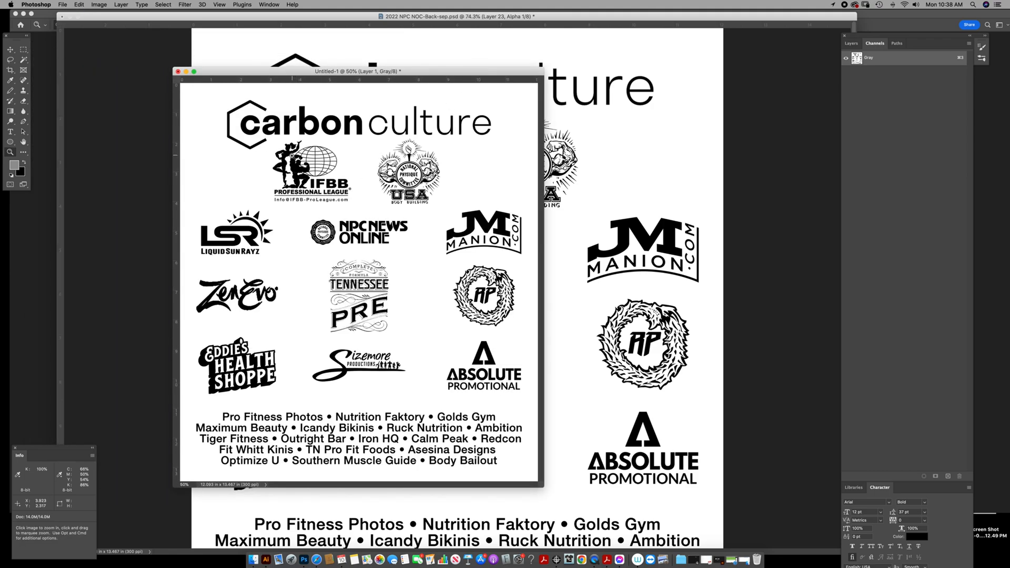
{"action": "left_click", "coordinate": [370, 180]}
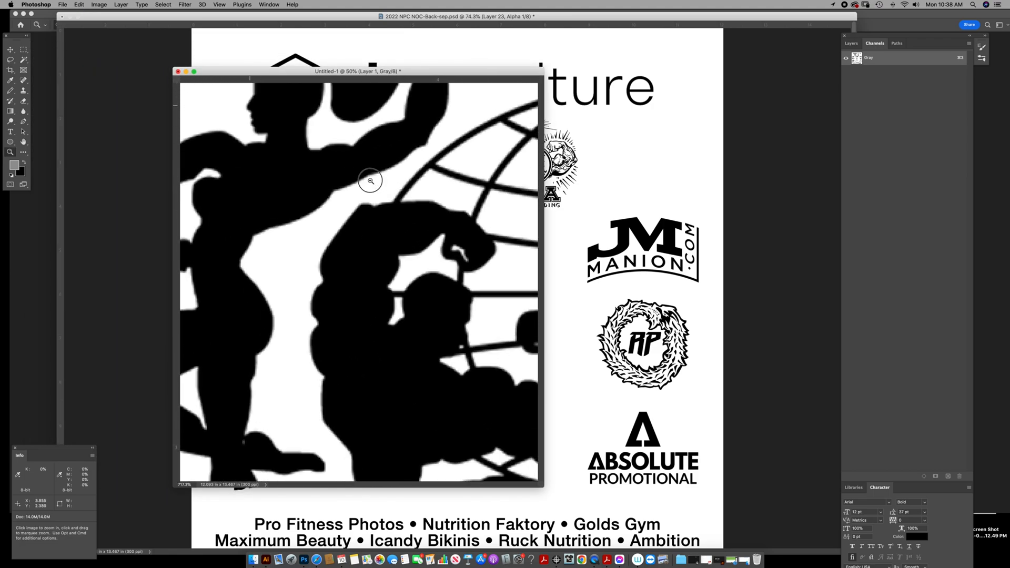
{"action": "left_click", "coordinate": [371, 180]}
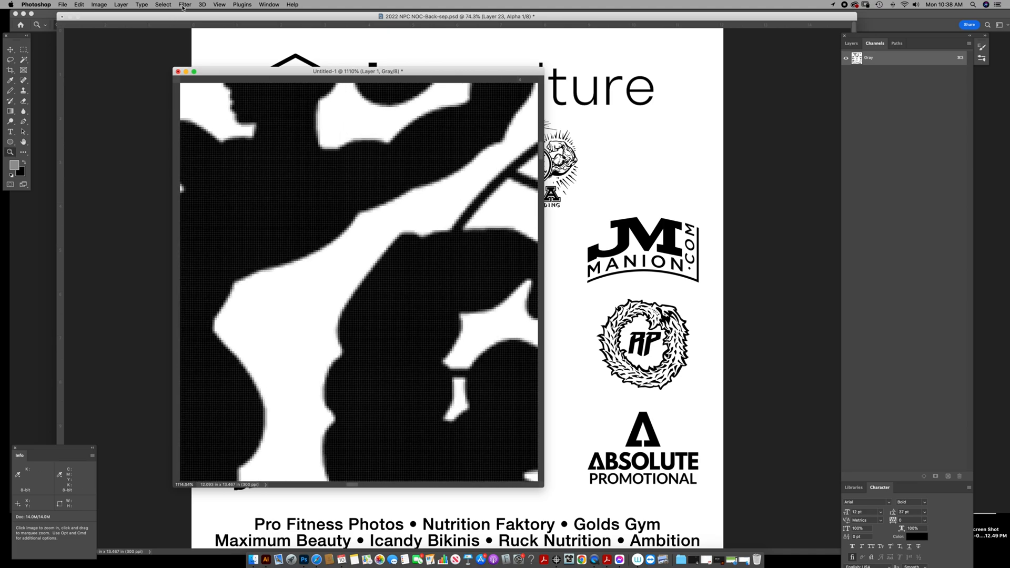
Convert the document to Bitmap at 600 ppi using a Halftone Screen at 55 lines/inch, Ellipse.
{"action": "left_click", "coordinate": [99, 4]}
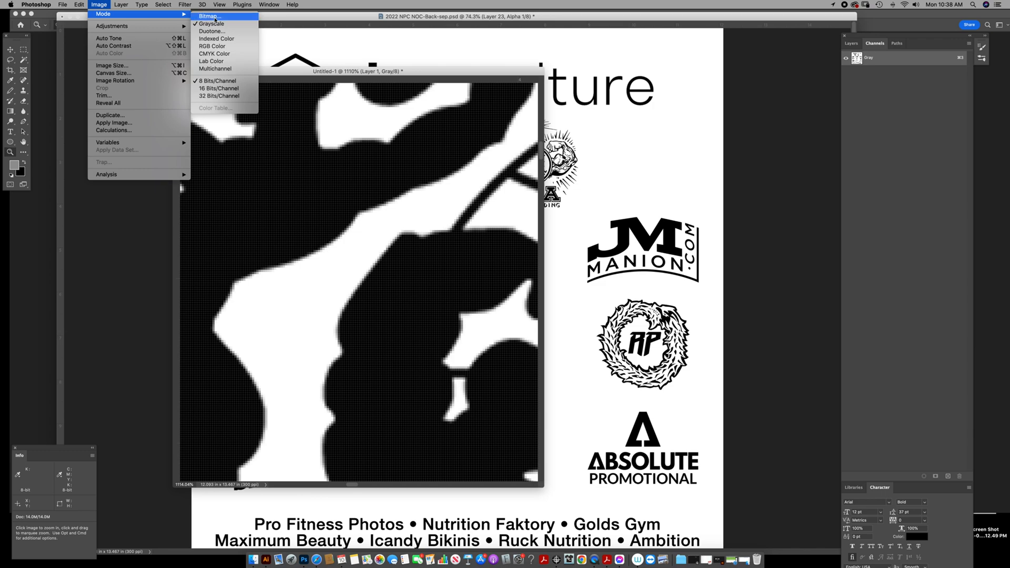
{"action": "left_click", "coordinate": [208, 15]}
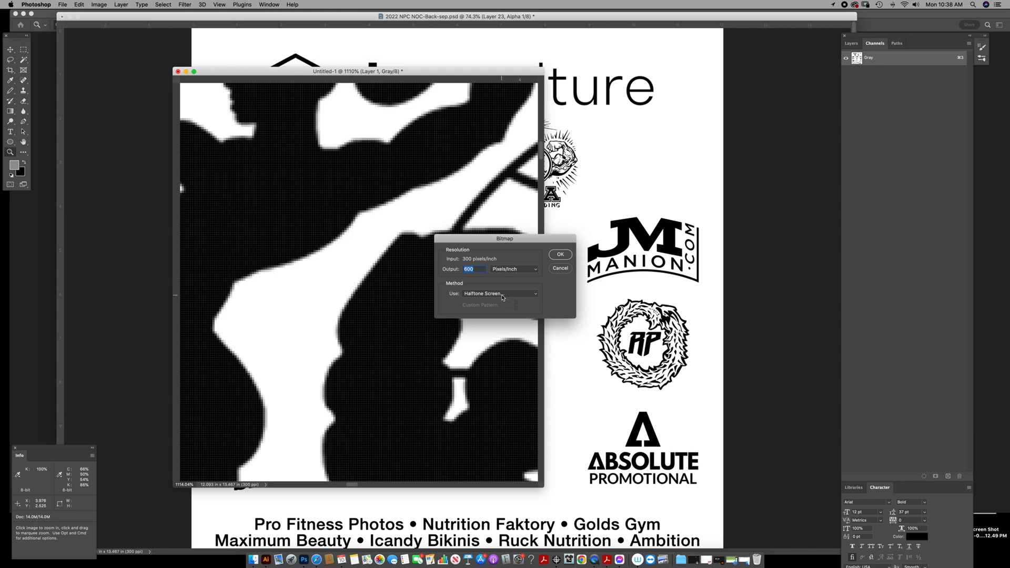
{"action": "left_click", "coordinate": [558, 254]}
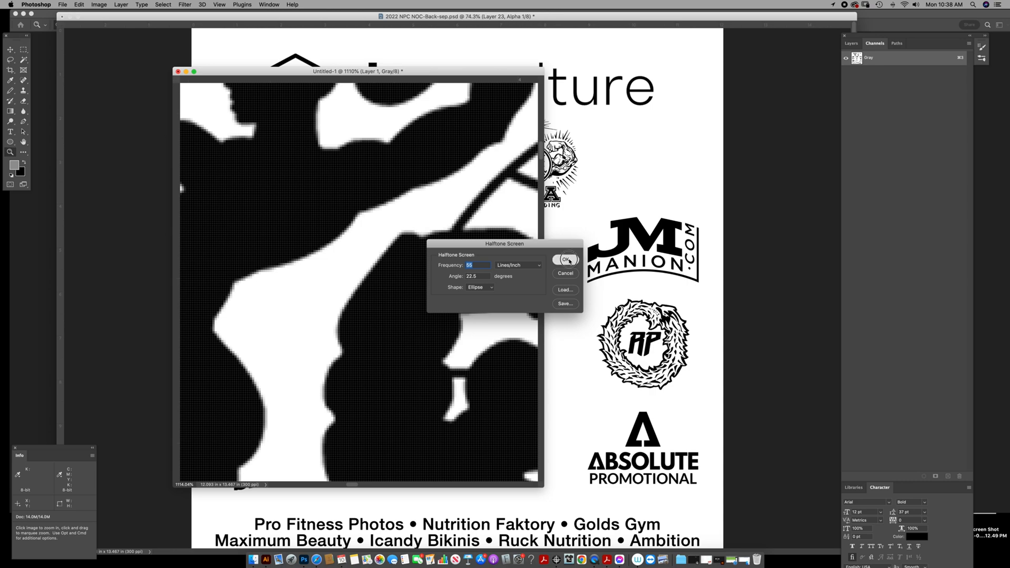
{"action": "left_click", "coordinate": [565, 260]}
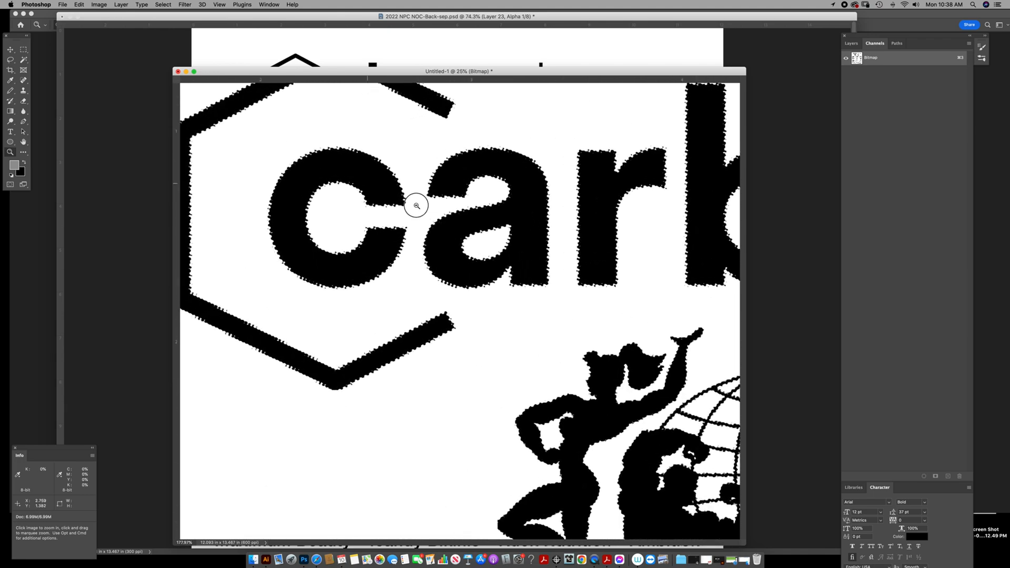
Inspect the jagged halftone letter edges, then zoom out to view the whole bitmap page.
{"action": "left_click", "coordinate": [415, 205]}
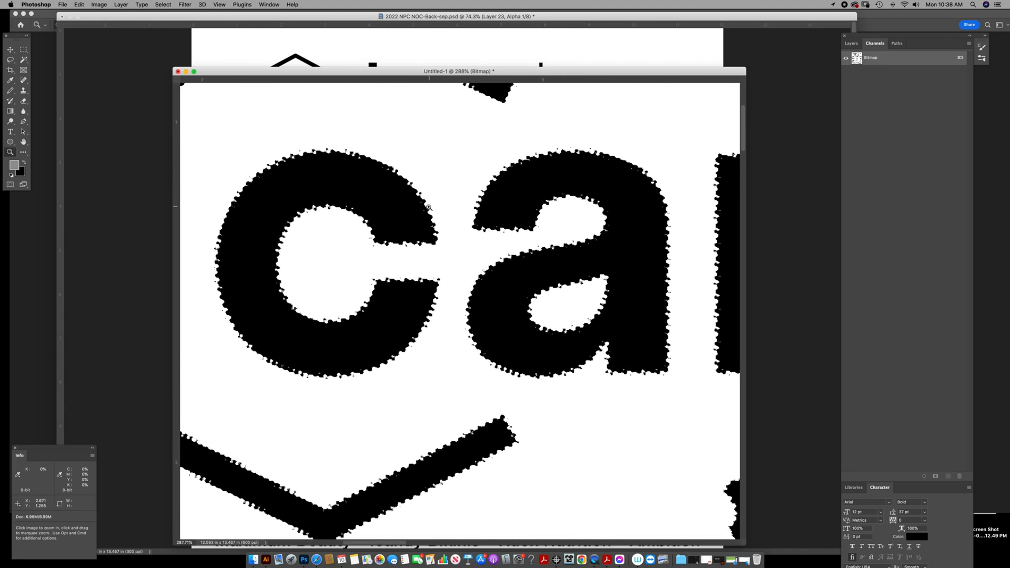
{"action": "mouse_move", "coordinate": [595, 152]}
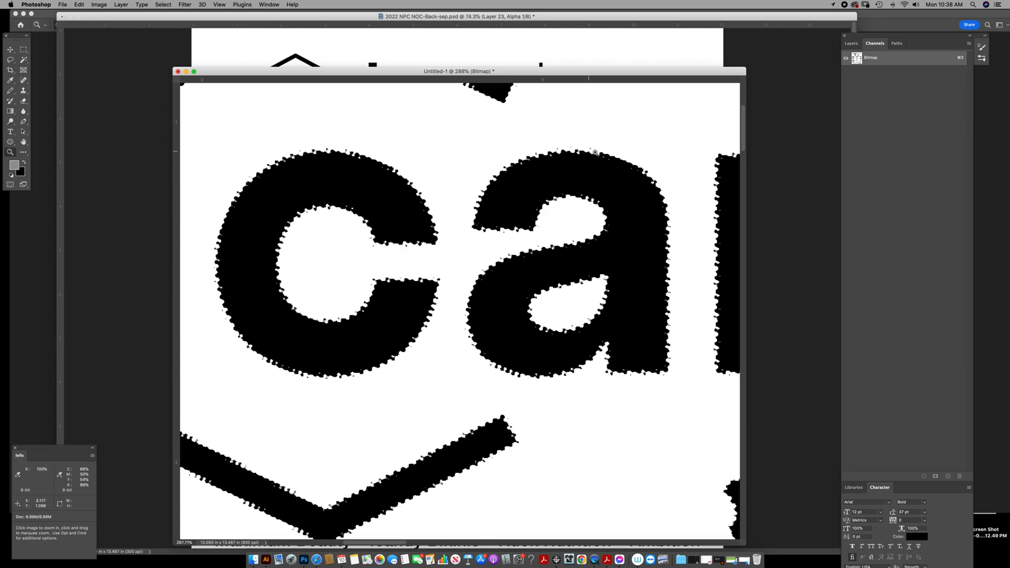
{"action": "mouse_move", "coordinate": [591, 370]}
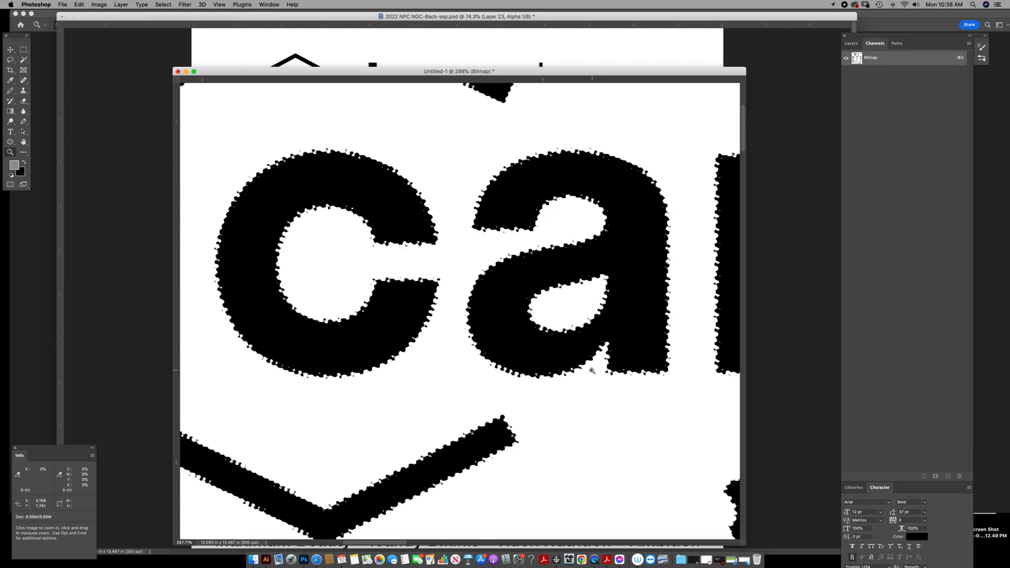
{"action": "mouse_move", "coordinate": [555, 365]}
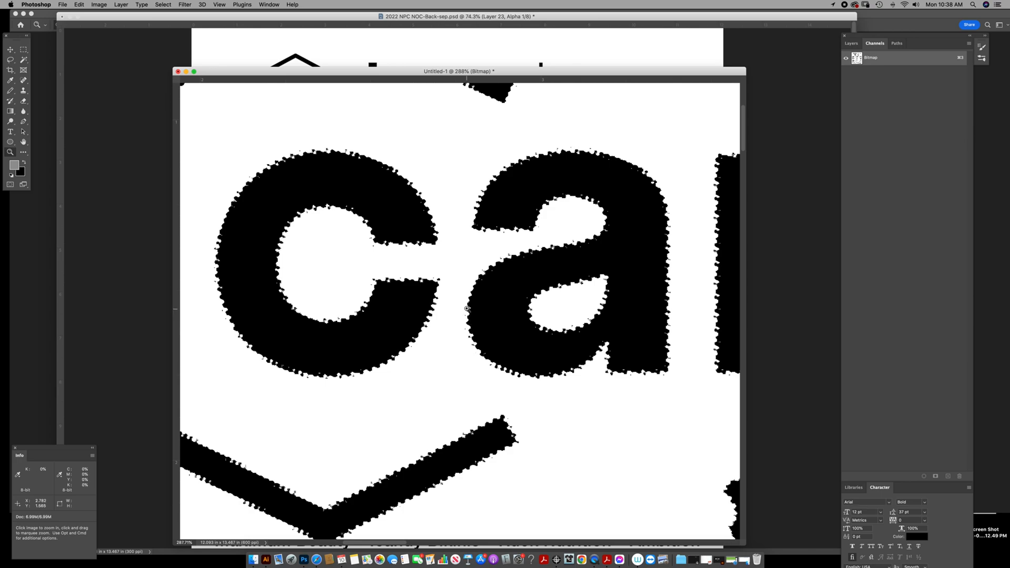
{"action": "mouse_move", "coordinate": [471, 319]}
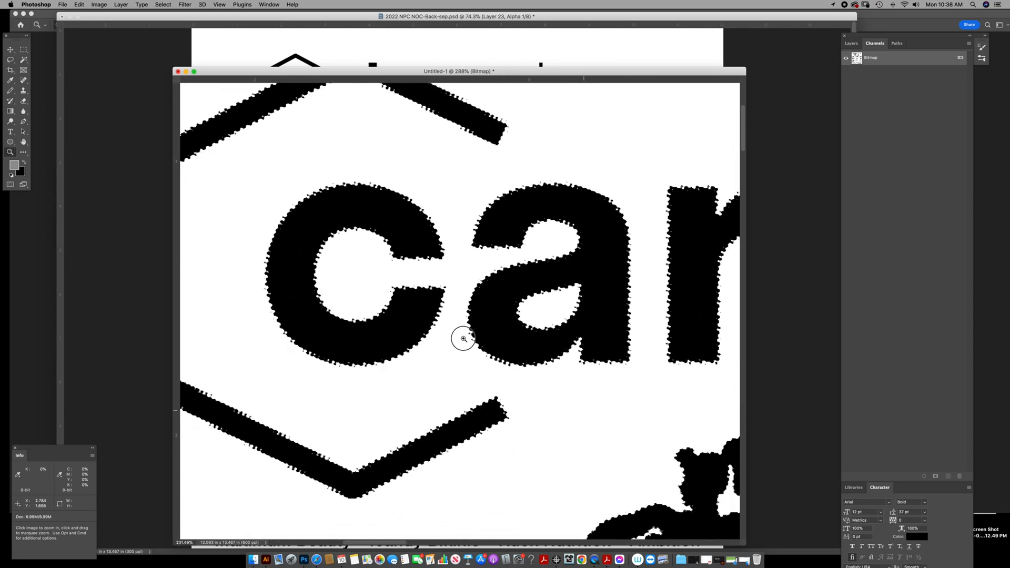
{"action": "left_click", "coordinate": [463, 338]}
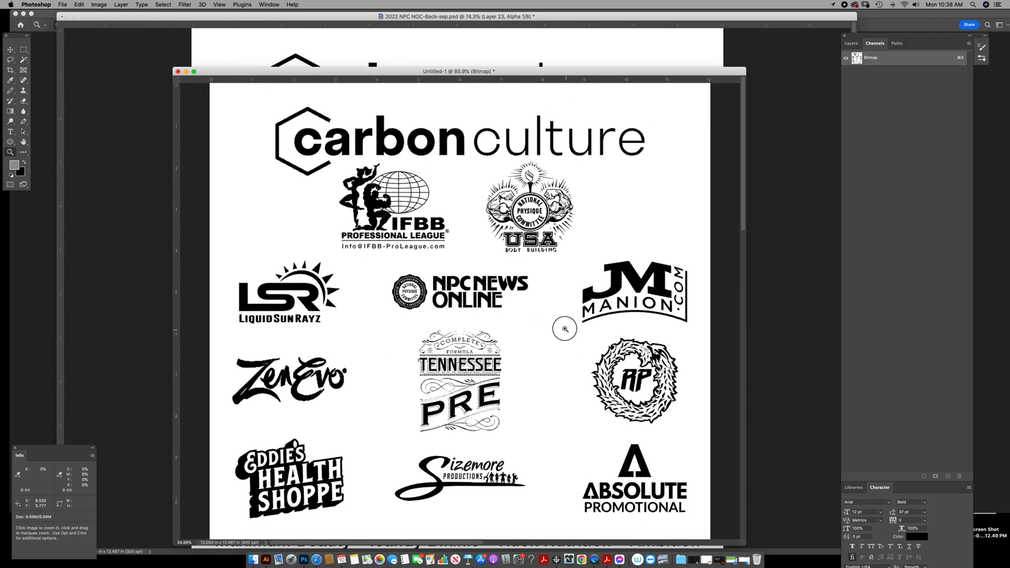
{"action": "left_click", "coordinate": [564, 329]}
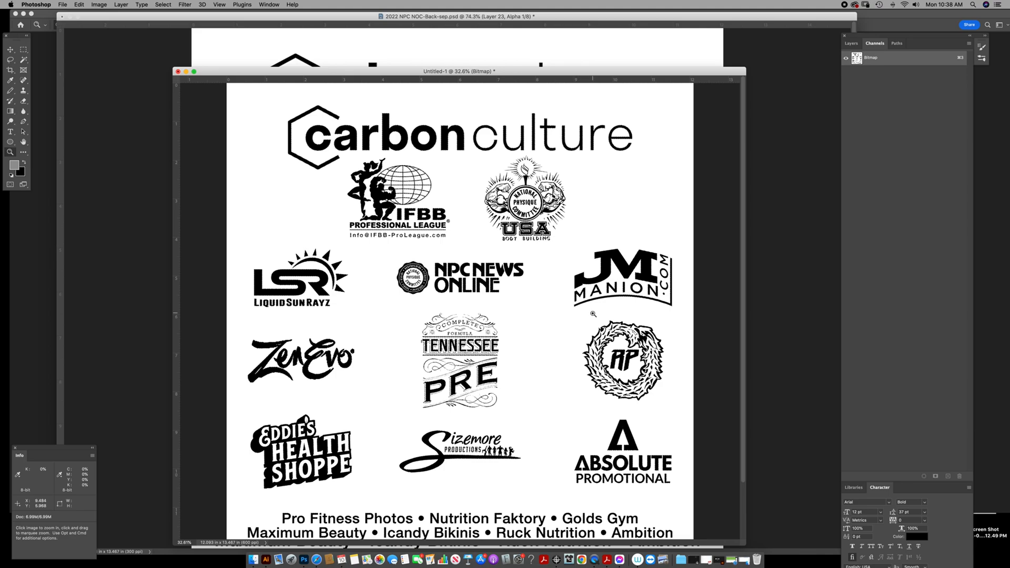
{"action": "mouse_move", "coordinate": [641, 303]}
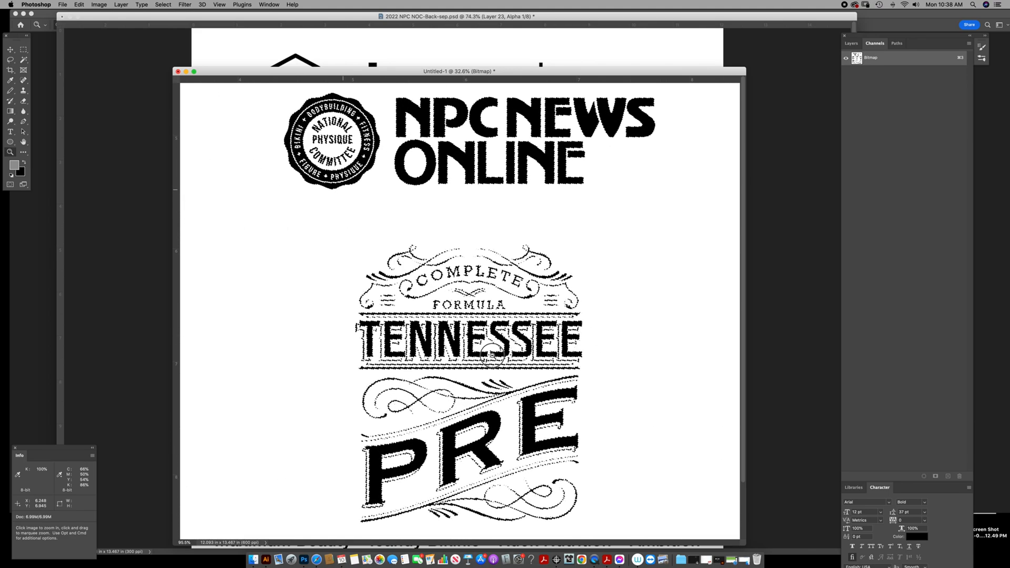
{"action": "left_click", "coordinate": [495, 354]}
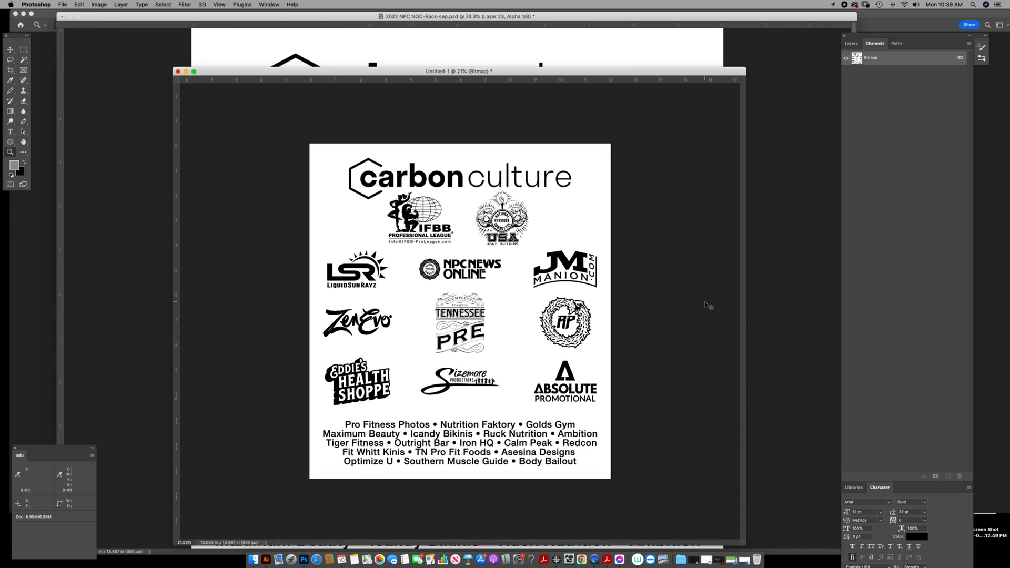
Close the Untitled-1 halftone test document without saving.
{"action": "left_click", "coordinate": [179, 72]}
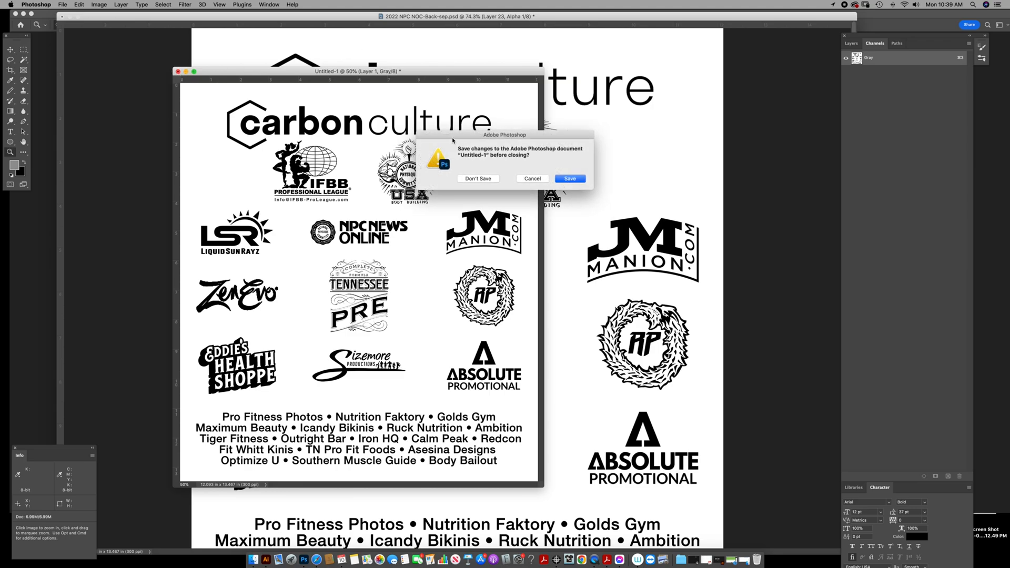
{"action": "left_click", "coordinate": [477, 179]}
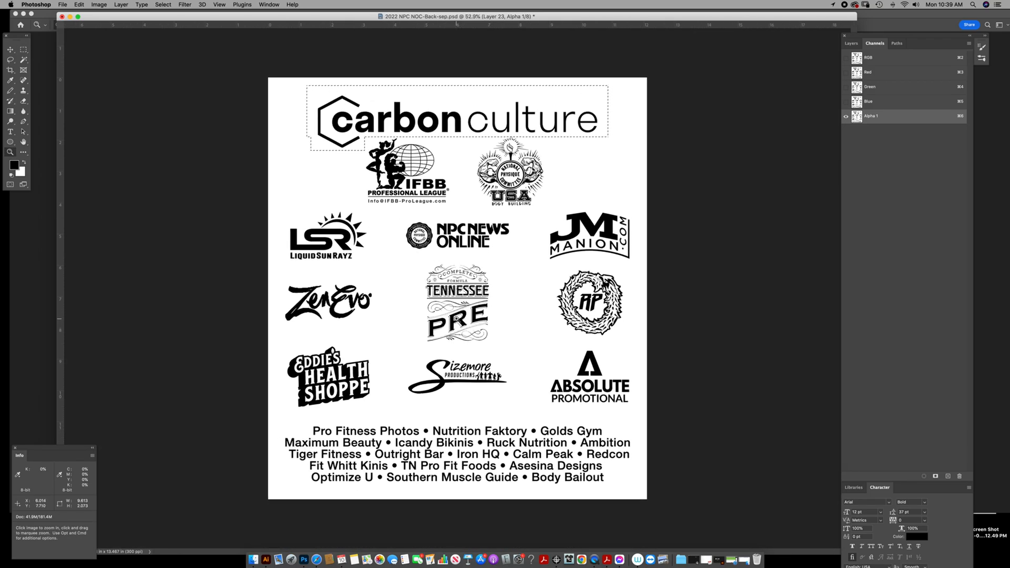
{"action": "left_click", "coordinate": [416, 156]}
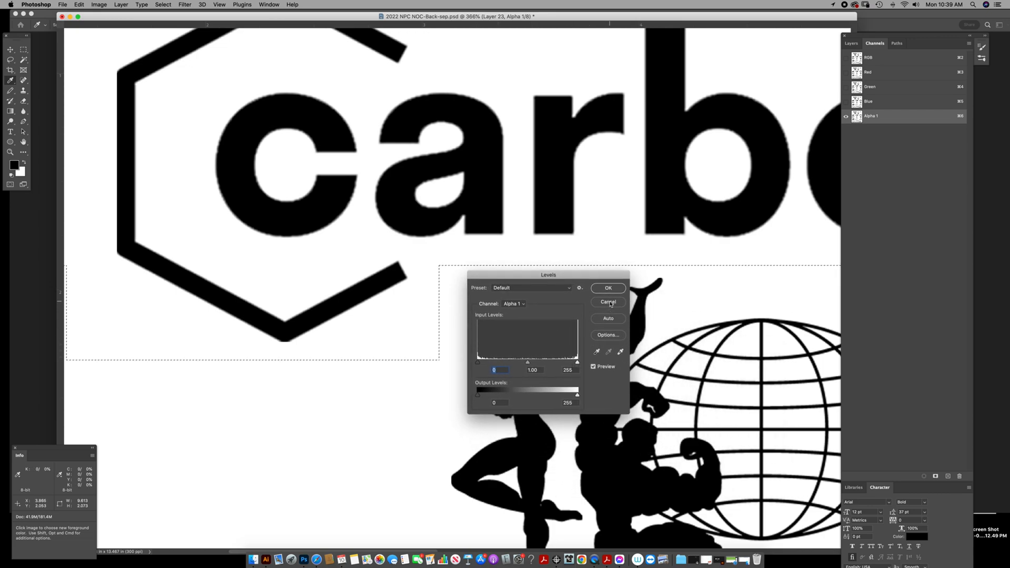
{"action": "mouse_move", "coordinate": [610, 305]}
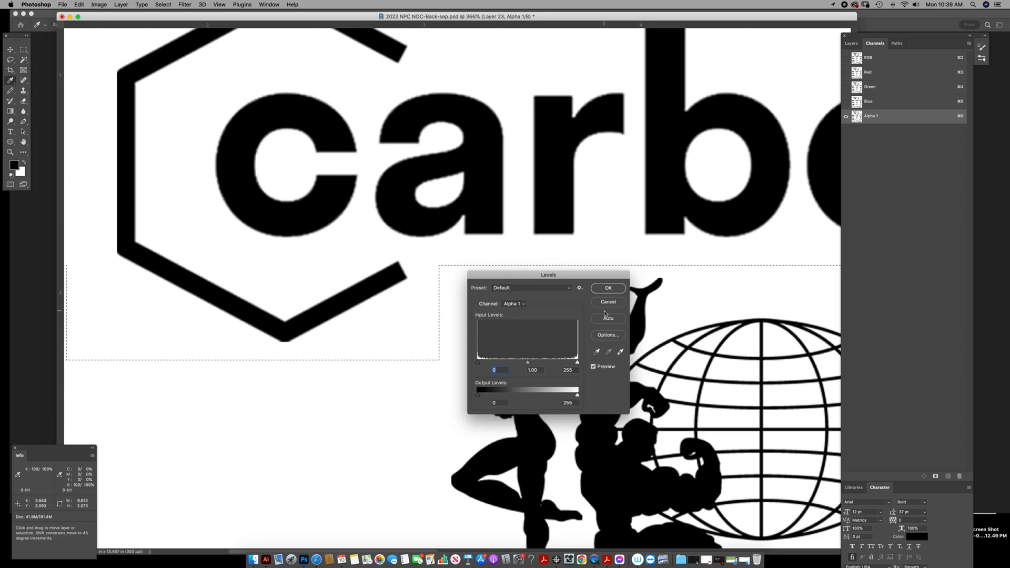
{"action": "left_click", "coordinate": [608, 288]}
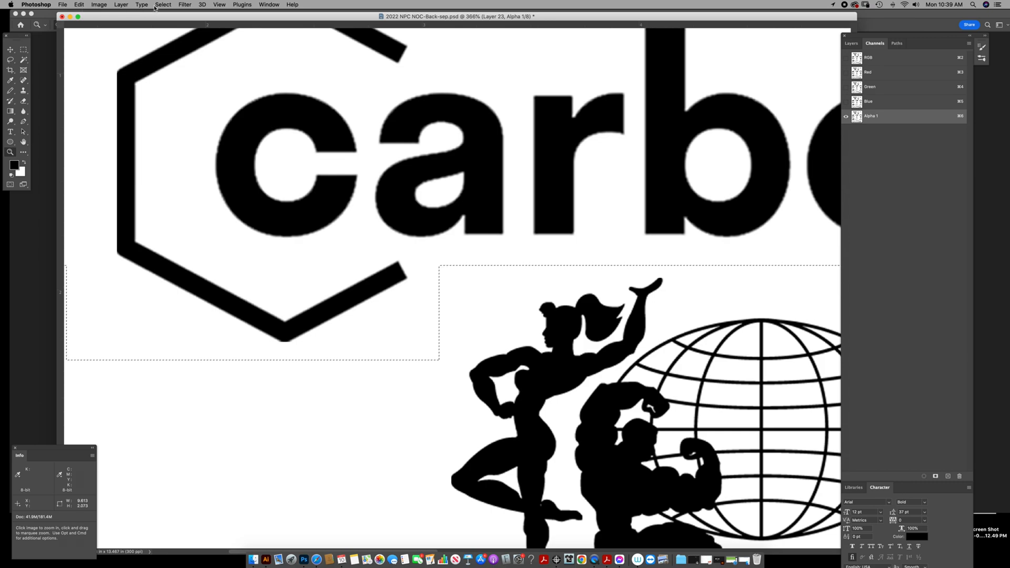
Browse the Select, Edit and Image menus to reach the Adjustments list for Levels.
{"action": "left_click", "coordinate": [162, 4]}
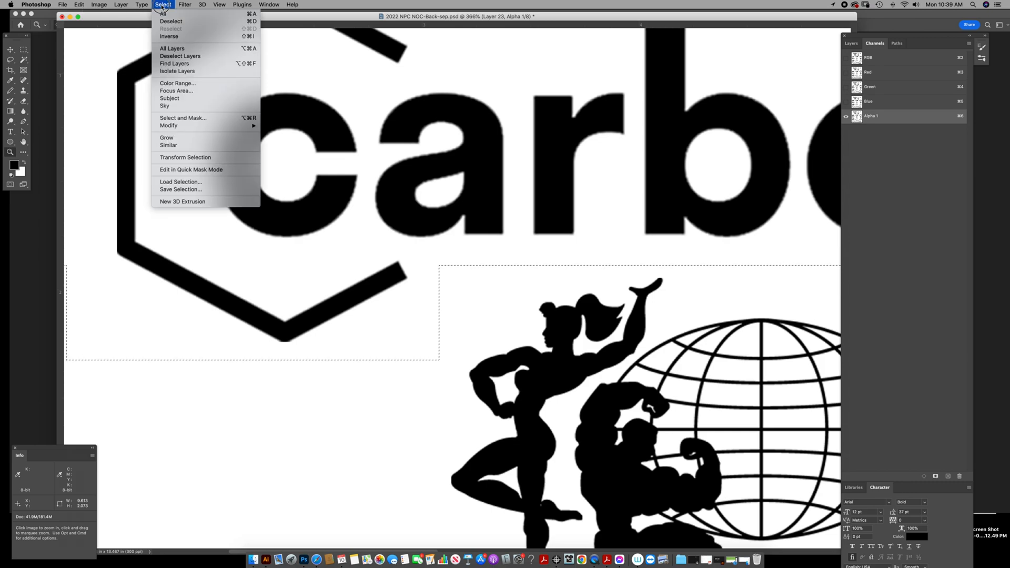
{"action": "mouse_move", "coordinate": [180, 56]}
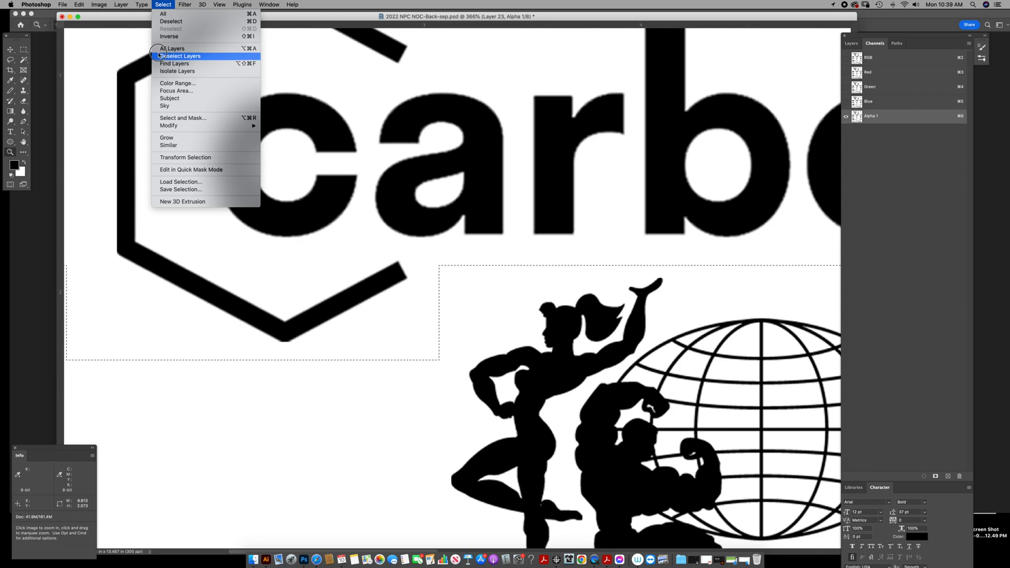
{"action": "left_click", "coordinate": [79, 4]}
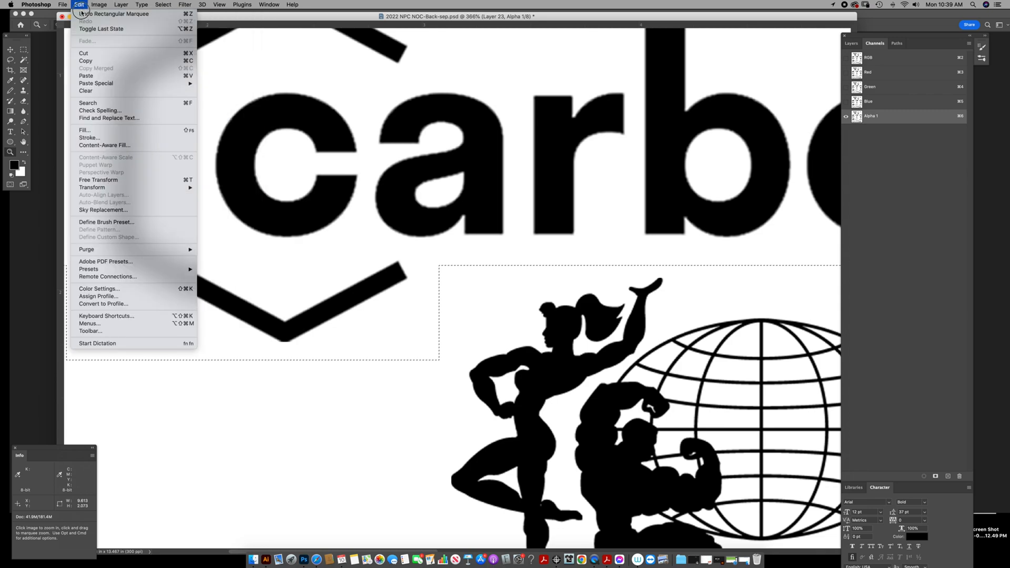
{"action": "left_click", "coordinate": [99, 5]}
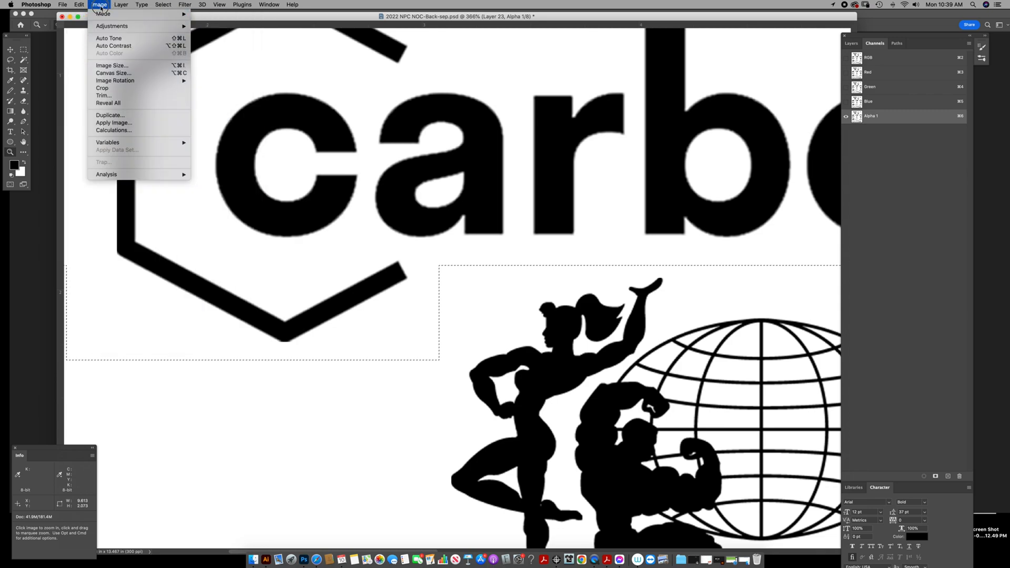
{"action": "left_click", "coordinate": [112, 26]}
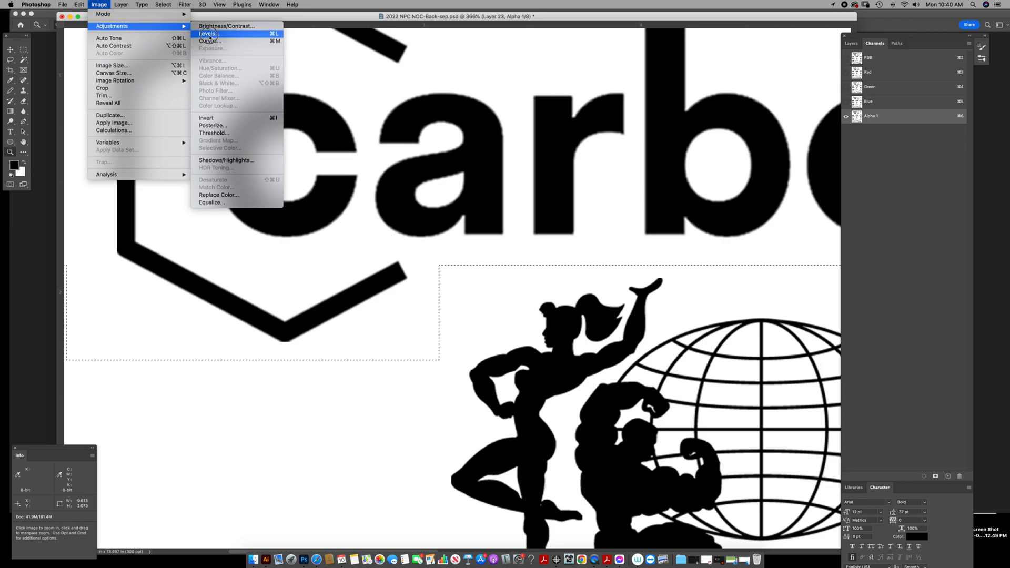
{"action": "mouse_move", "coordinate": [208, 41]}
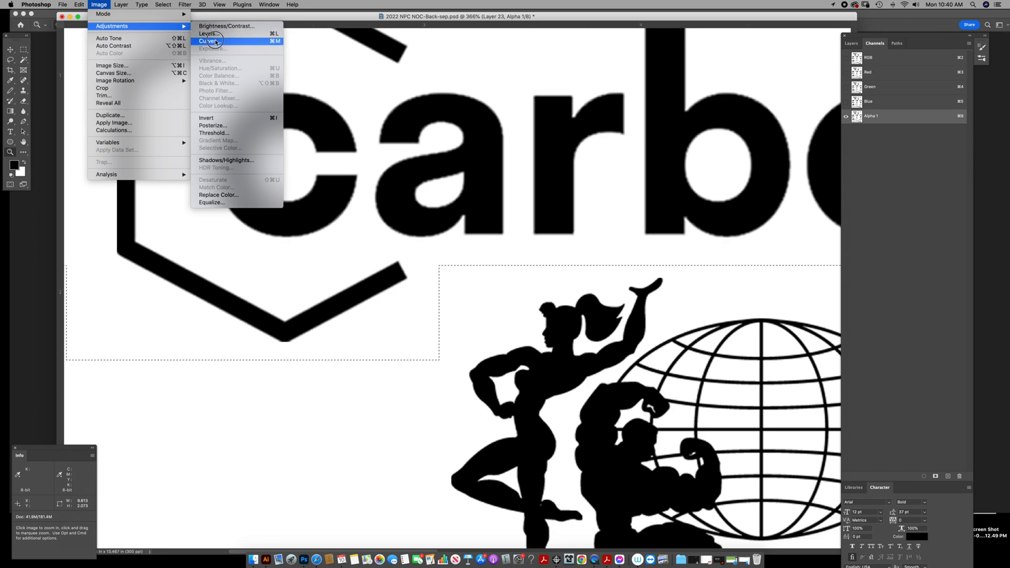
{"action": "mouse_move", "coordinate": [225, 25]}
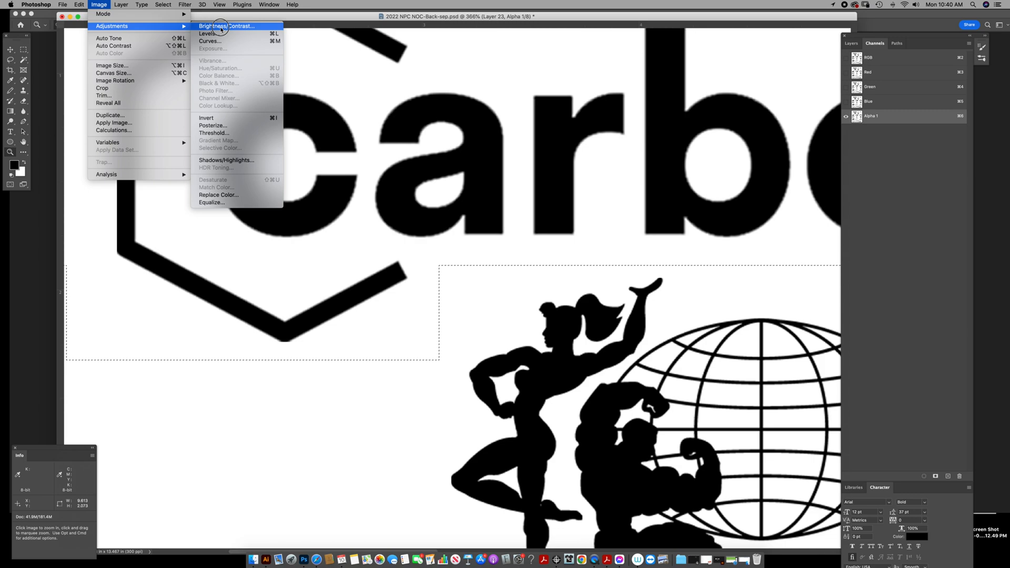
{"action": "mouse_move", "coordinate": [208, 41]}
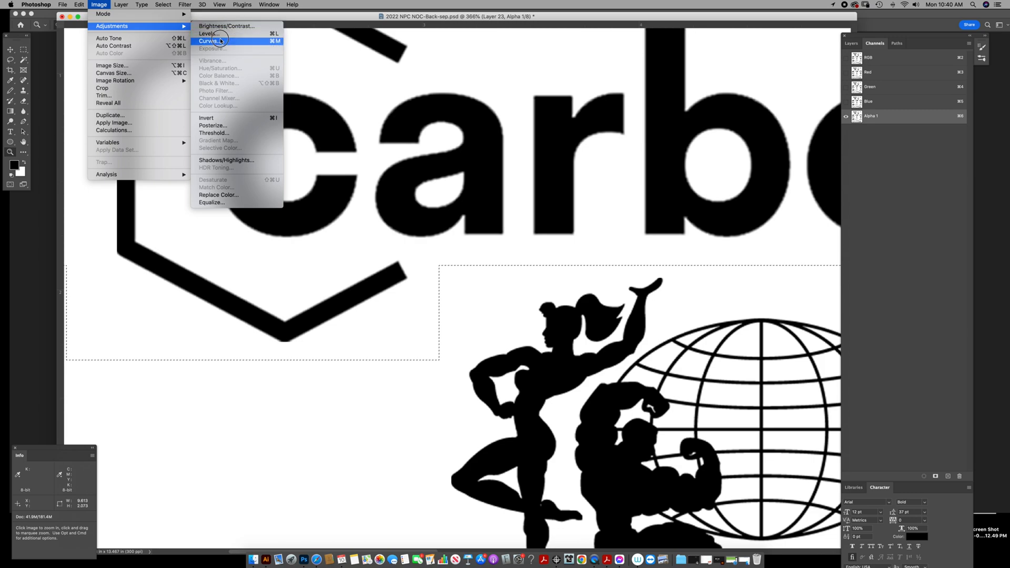
{"action": "mouse_move", "coordinate": [225, 41]}
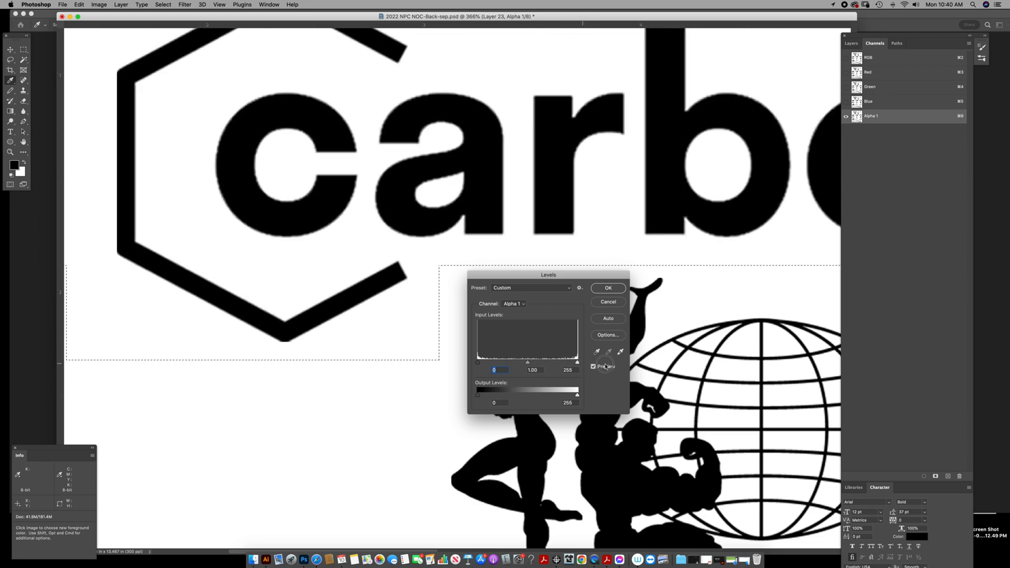
Apply Levels with the black input raised to about 253 to the selected carbon logo area.
{"action": "triple_click", "coordinate": [567, 369]}
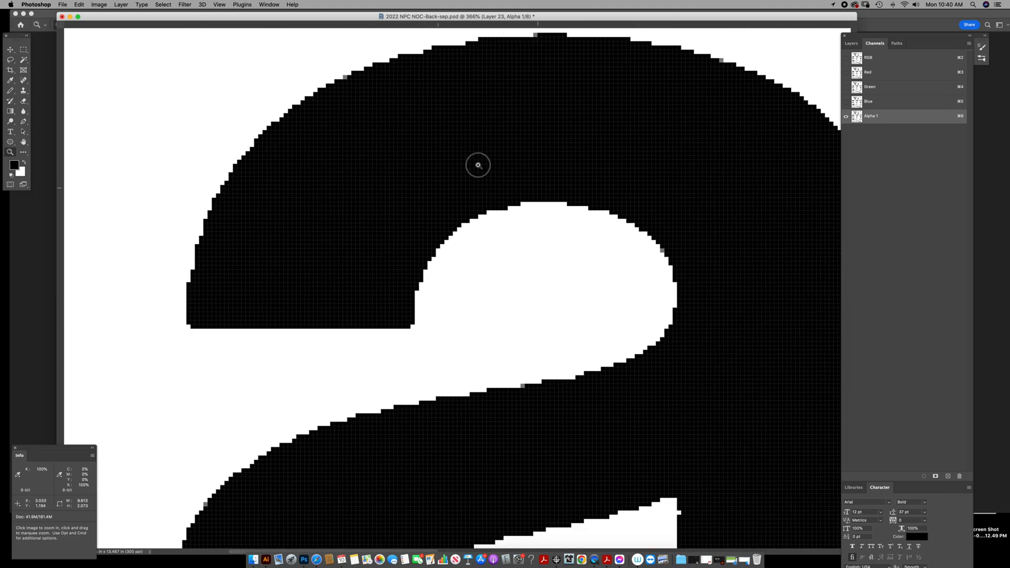
{"action": "left_click", "coordinate": [478, 165]}
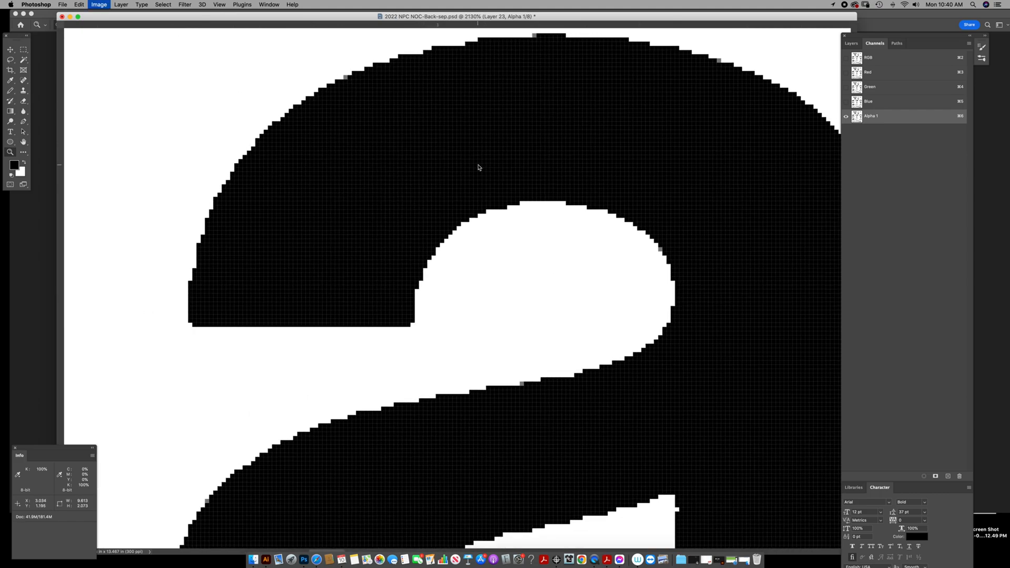
{"action": "left_click", "coordinate": [98, 5]}
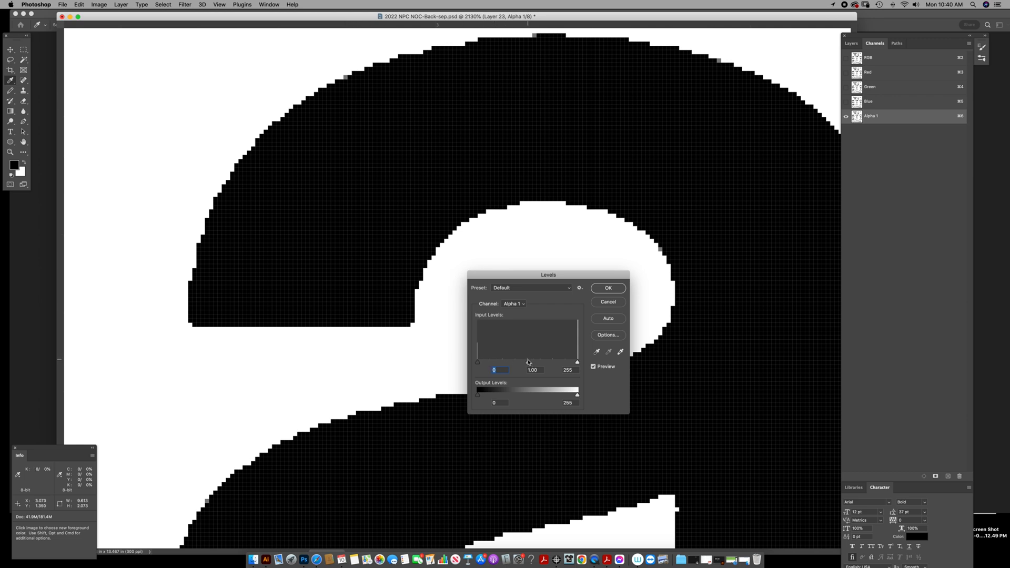
{"action": "mouse_move", "coordinate": [476, 345]}
{"action": "type", "text": "253"}
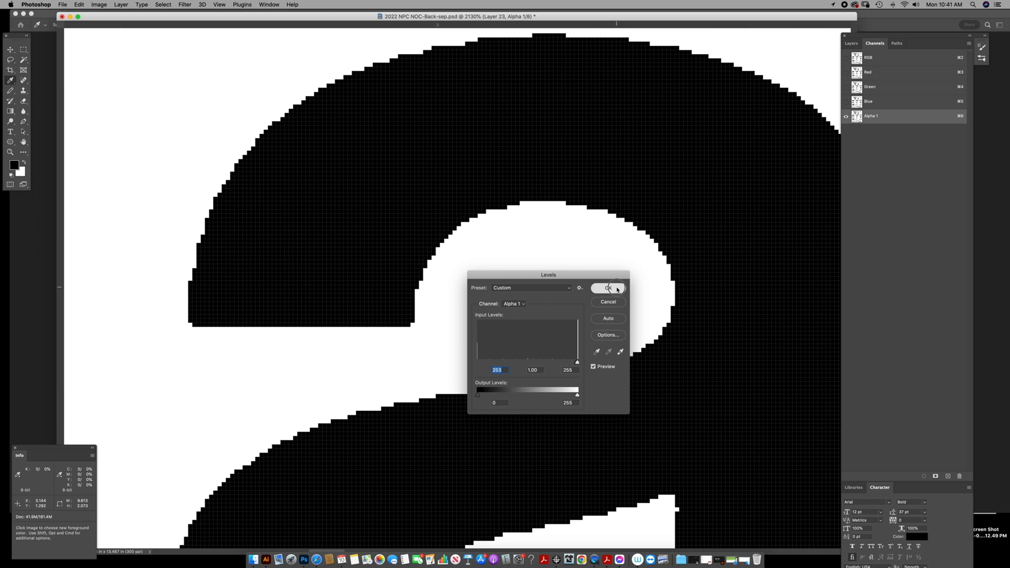
{"action": "left_click", "coordinate": [607, 287]}
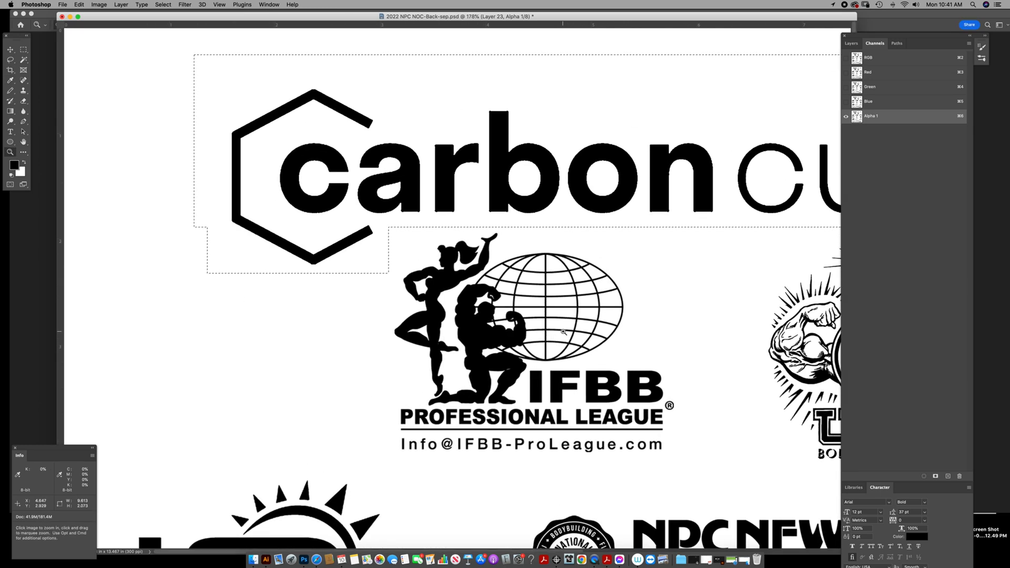
{"action": "mouse_move", "coordinate": [568, 277]}
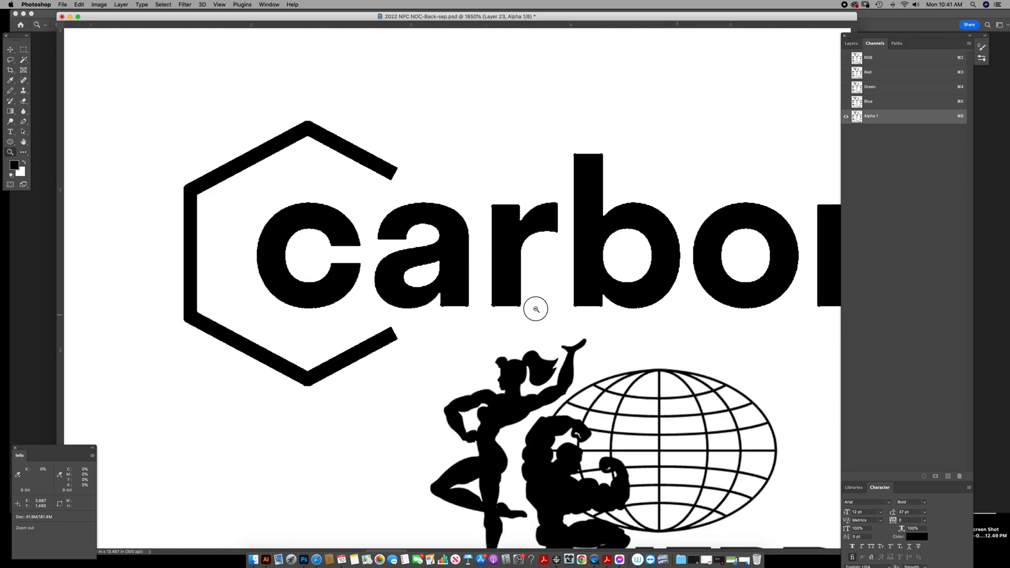
Zoom out to the whole carbon logo, then in on the bottoms of its letters.
{"action": "left_click", "coordinate": [536, 308]}
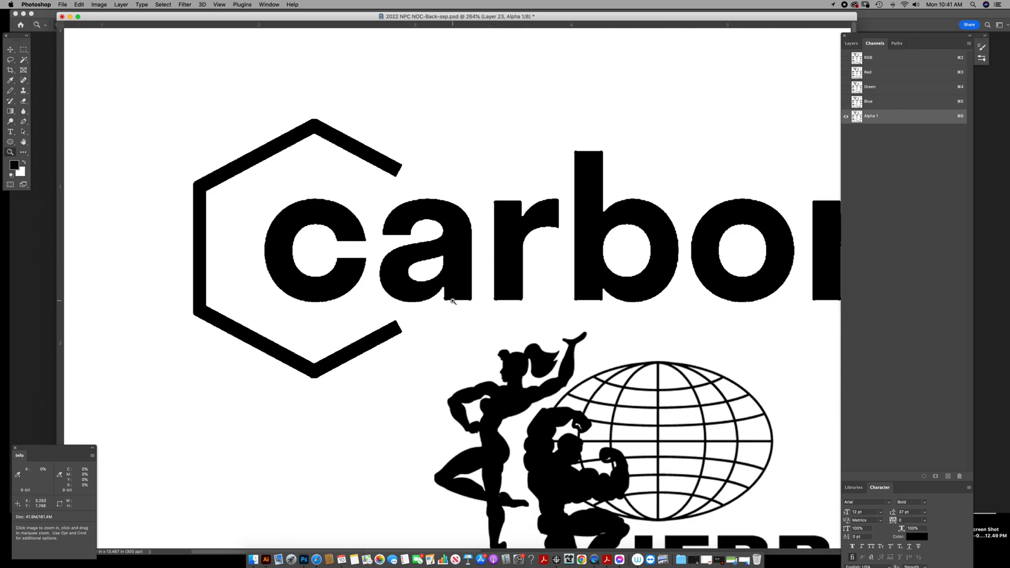
{"action": "left_click", "coordinate": [451, 302]}
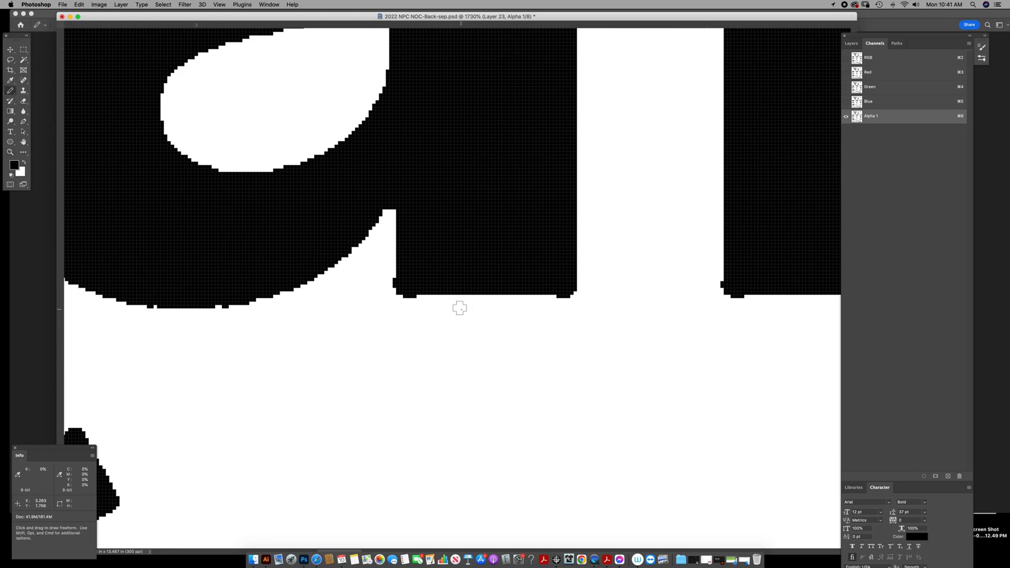
{"action": "mouse_move", "coordinate": [420, 344]}
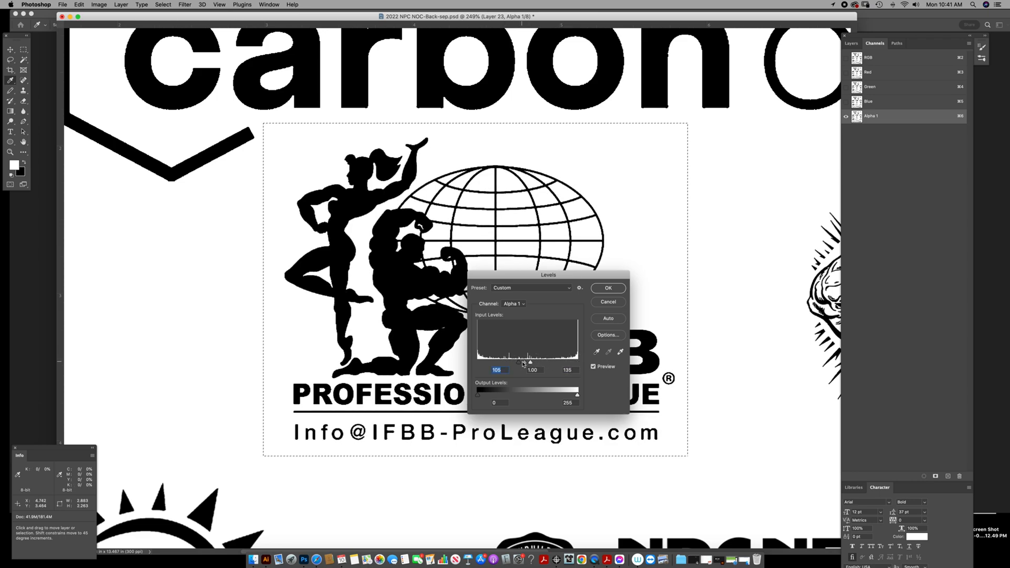
Apply Levels with inputs about 105 and 135 to the IFBB Professional League logo.
{"action": "left_click", "coordinate": [607, 287]}
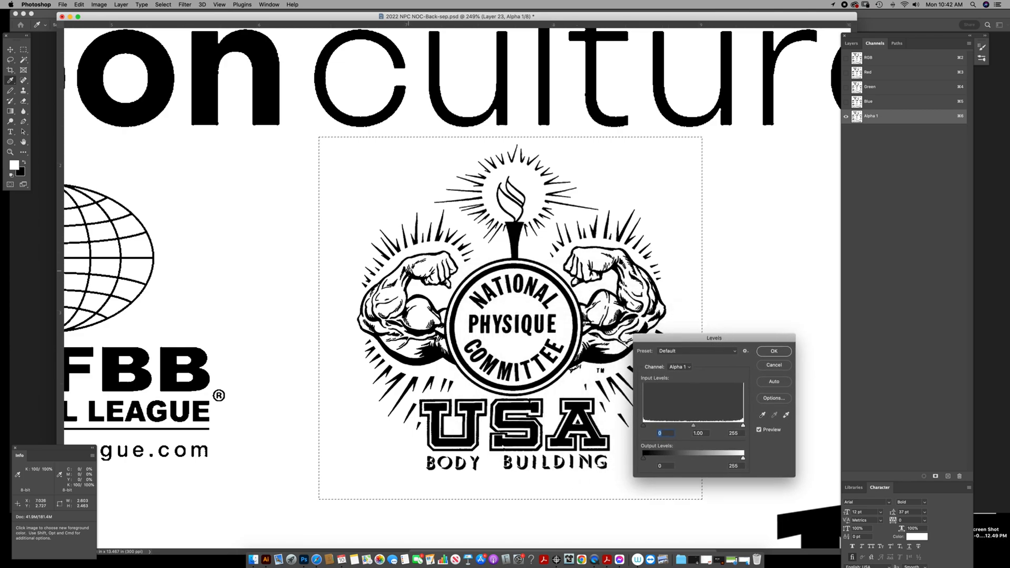
{"action": "mouse_move", "coordinate": [743, 427]}
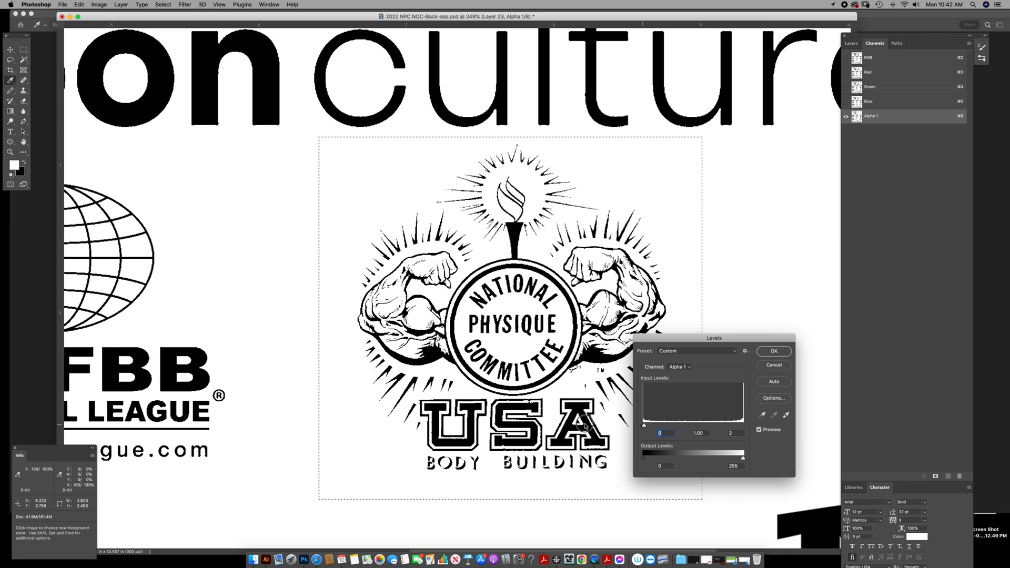
{"action": "mouse_move", "coordinate": [547, 428]}
{"action": "type", "text": "173"}
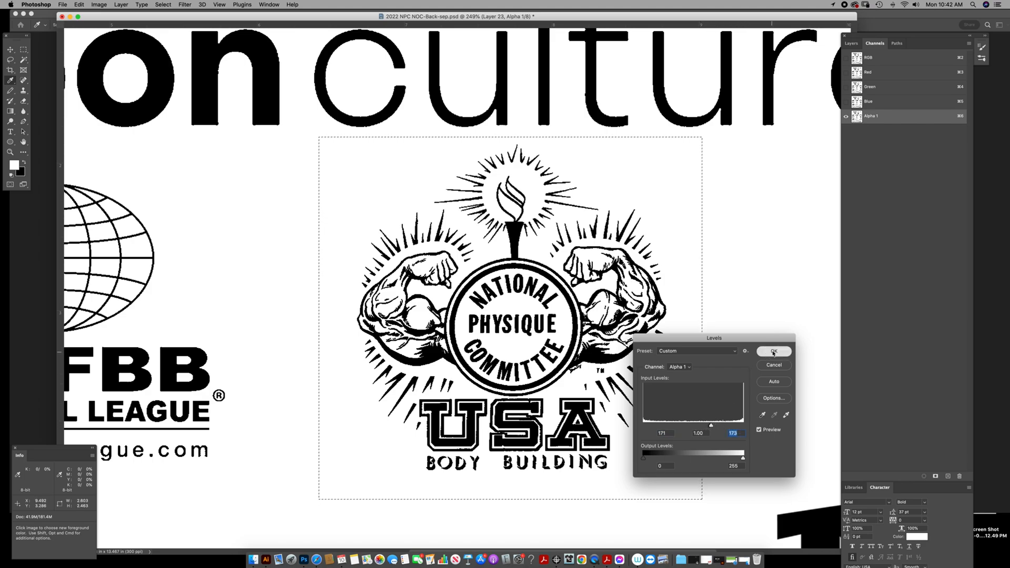
Apply Levels with inputs about 171 and 173 to the NPC USA Body Building logo.
{"action": "left_click", "coordinate": [773, 352]}
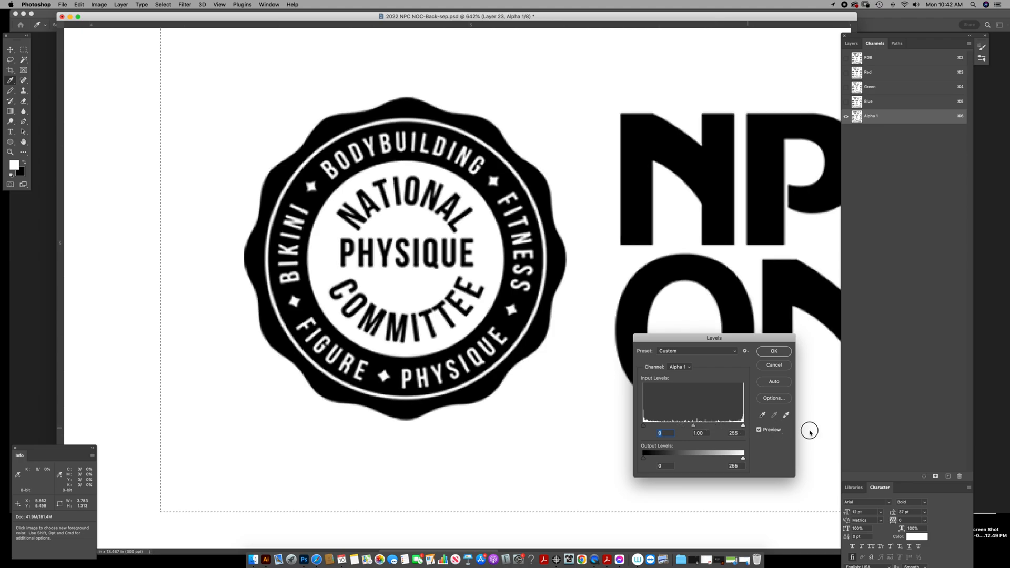
Apply Levels to the NPC News Online logo, then zoom to the round NPC badge and discard a first Levels attempt.
{"action": "left_click", "coordinate": [773, 352]}
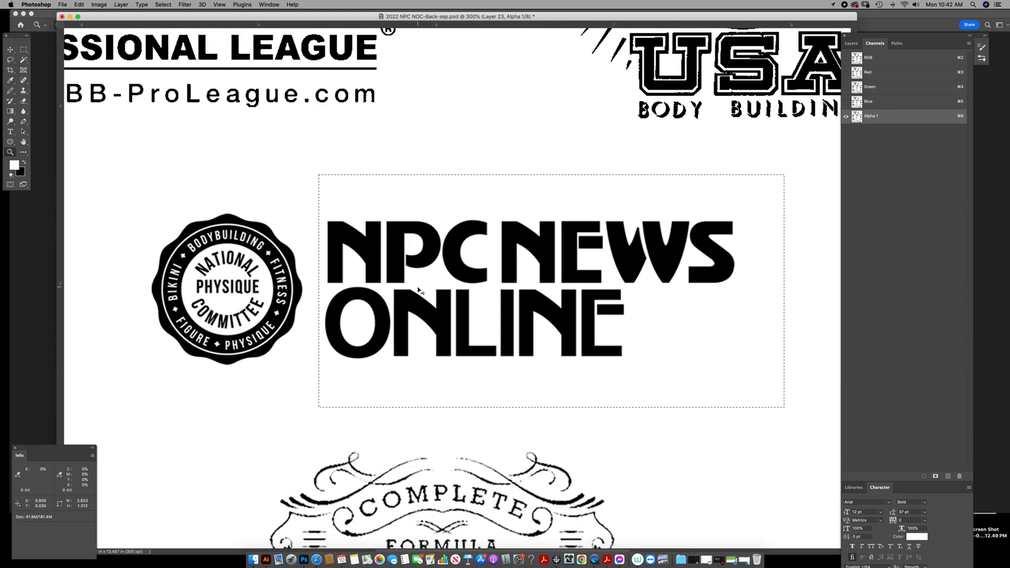
{"action": "left_click", "coordinate": [97, 4]}
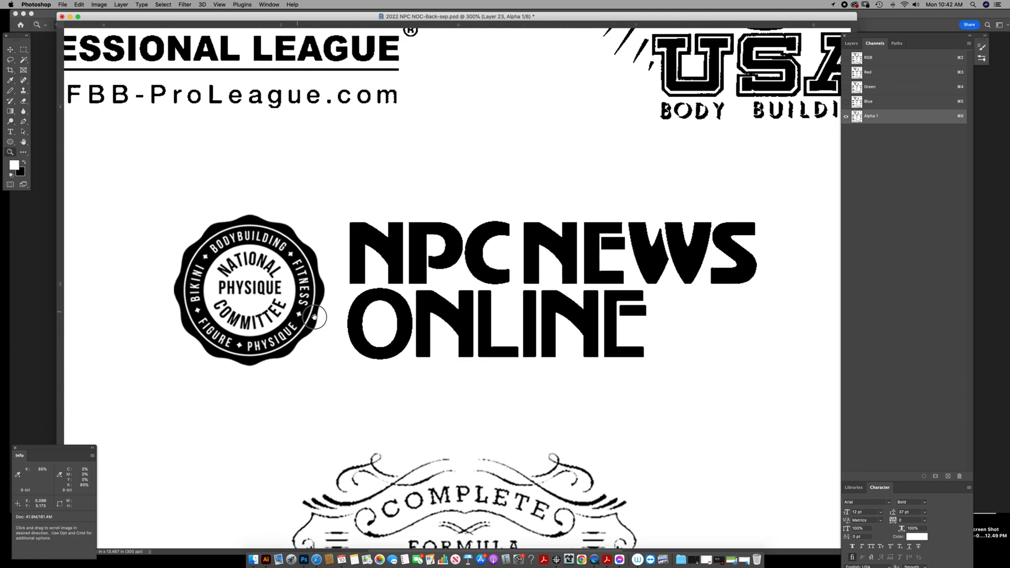
{"action": "left_click", "coordinate": [316, 317]}
{"action": "type", "text": "70"}
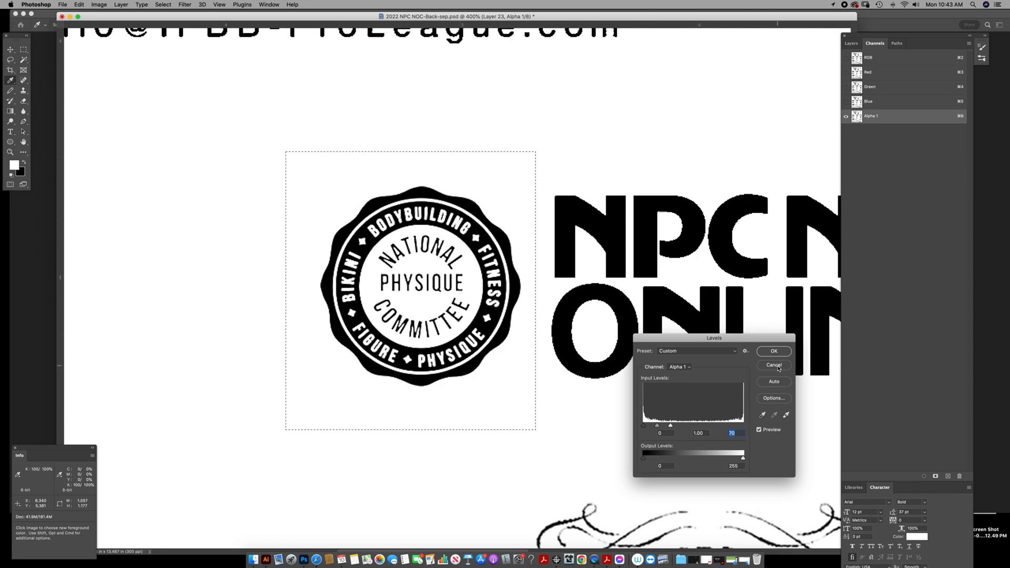
{"action": "left_click", "coordinate": [773, 365]}
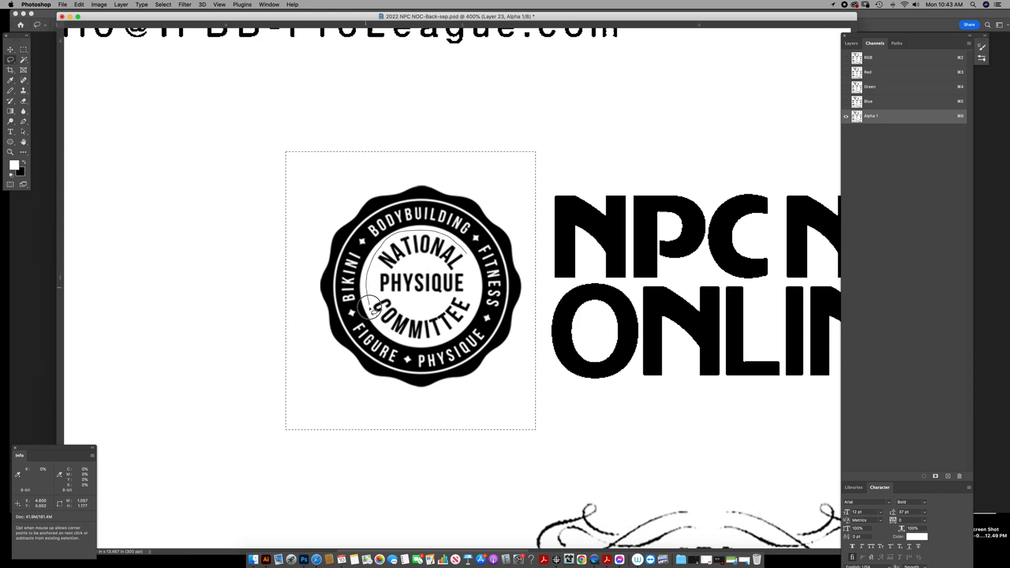
{"action": "mouse_move", "coordinate": [410, 345]}
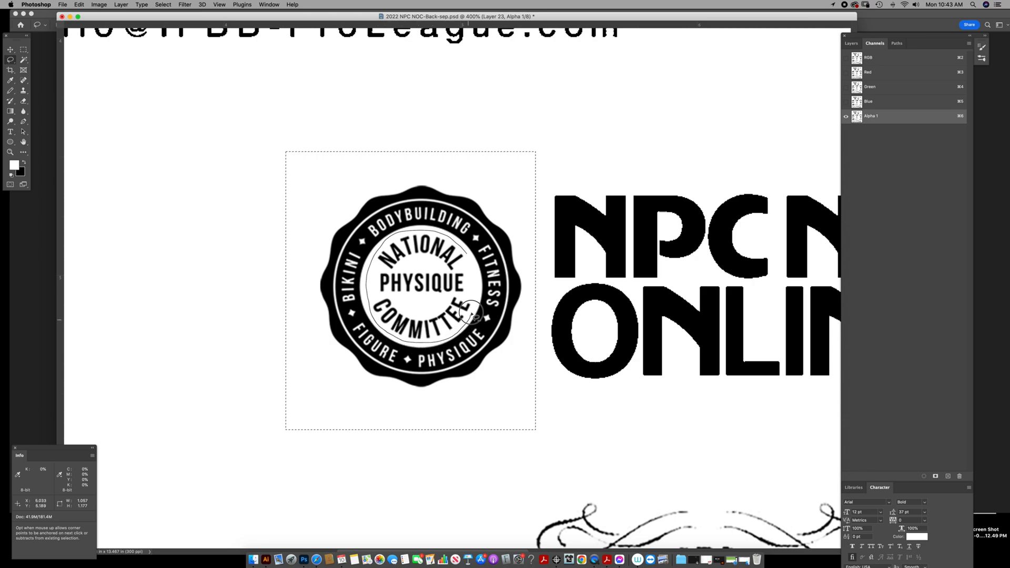
{"action": "mouse_move", "coordinate": [473, 314]}
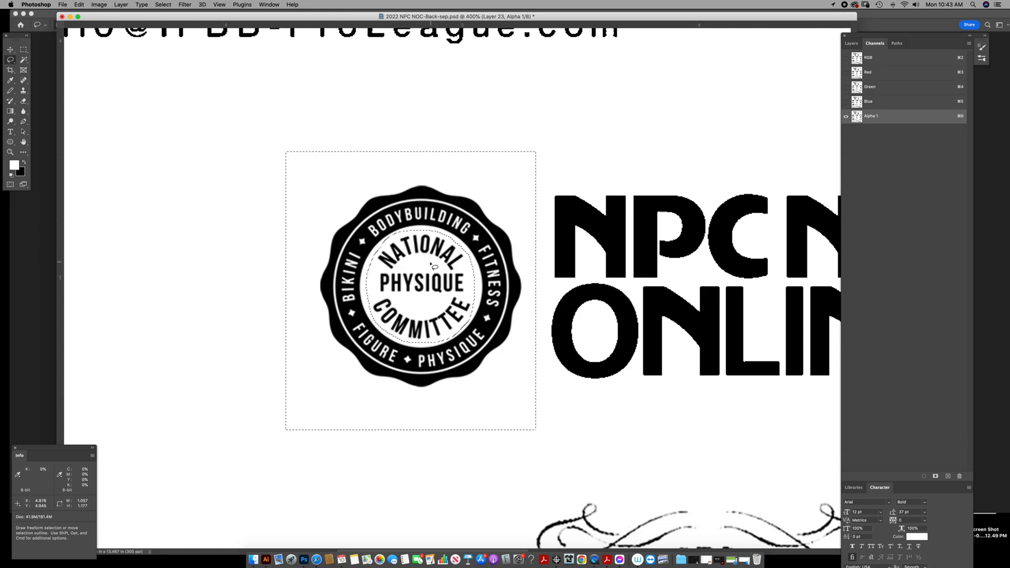
{"action": "mouse_move", "coordinate": [471, 184]}
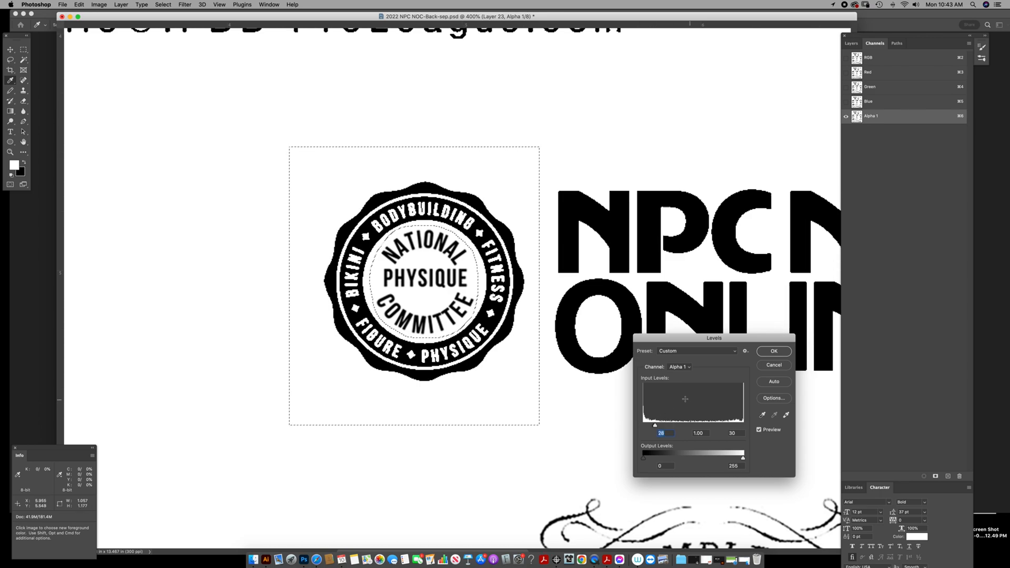
Apply tight Levels to the badge's lassoed inner circle and then to the whole badge.
{"action": "left_click", "coordinate": [773, 352]}
{"action": "type", "text": "170"}
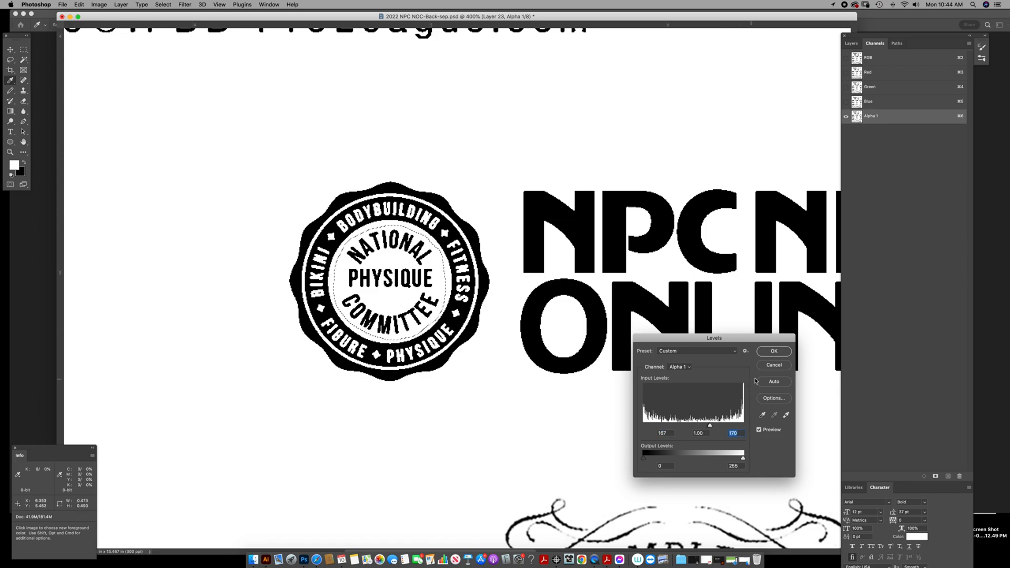
{"action": "left_click", "coordinate": [773, 351]}
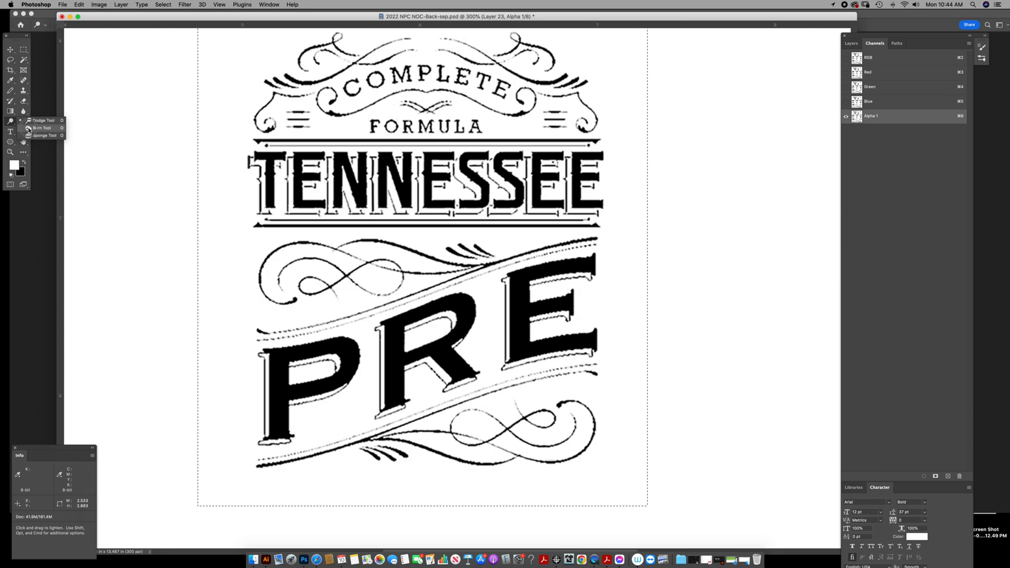
Burn the Tennessee Pre logo's grey, broken strokes on Alpha 1 toward solid black, discarding a Levels attempt.
{"action": "left_click", "coordinate": [41, 127]}
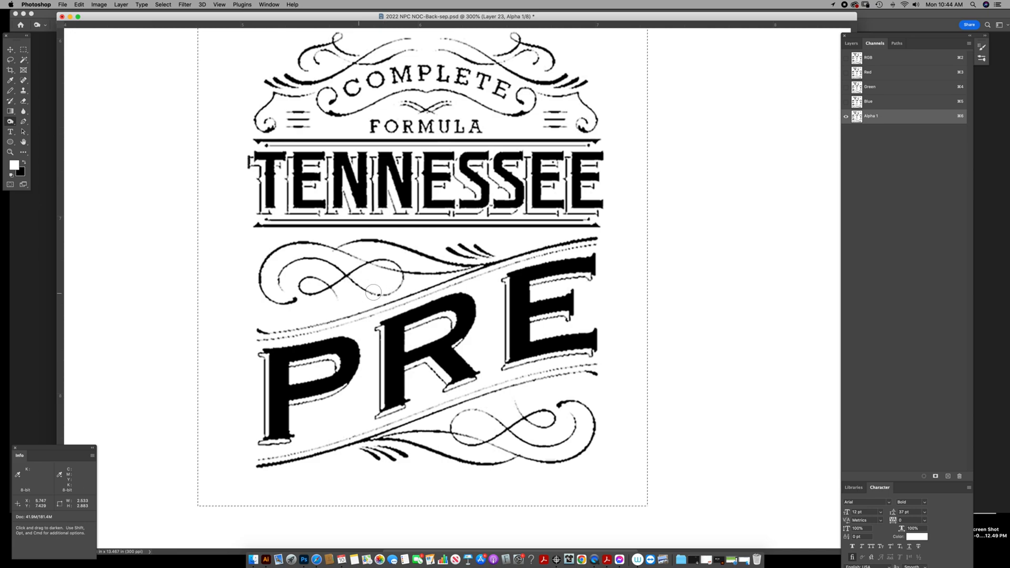
{"action": "mouse_move", "coordinate": [391, 274]}
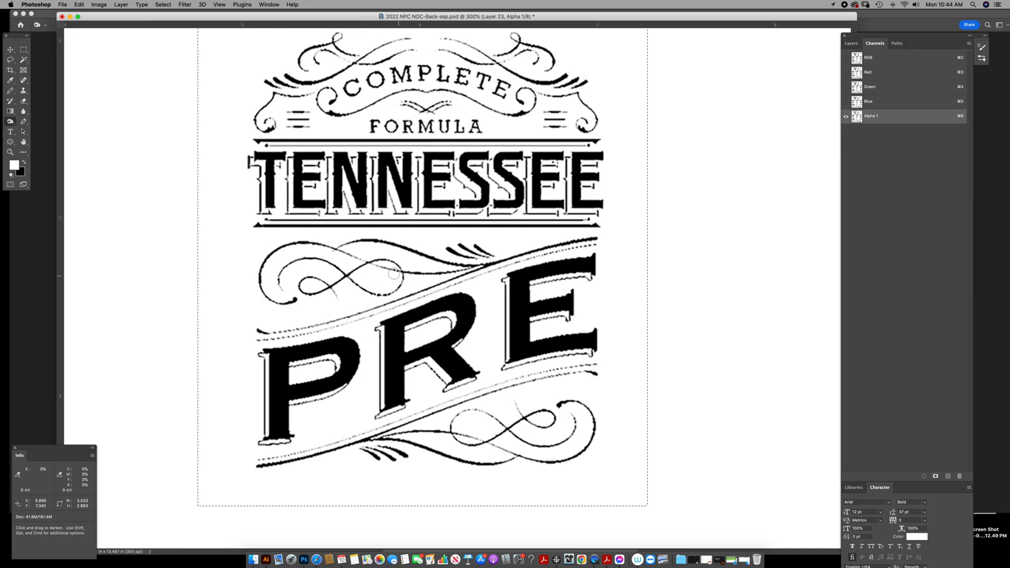
{"action": "mouse_move", "coordinate": [377, 265]}
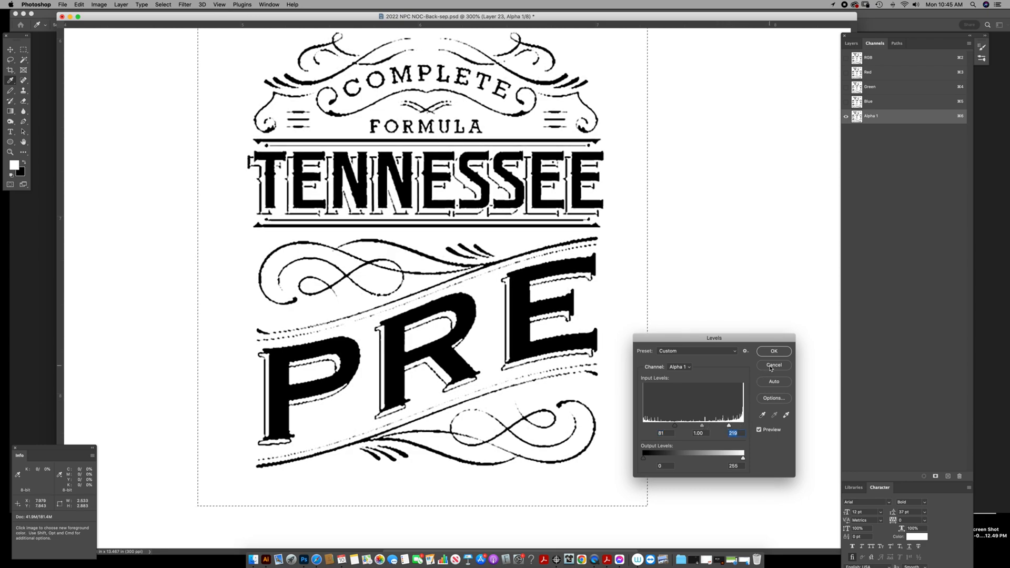
{"action": "left_click", "coordinate": [773, 351]}
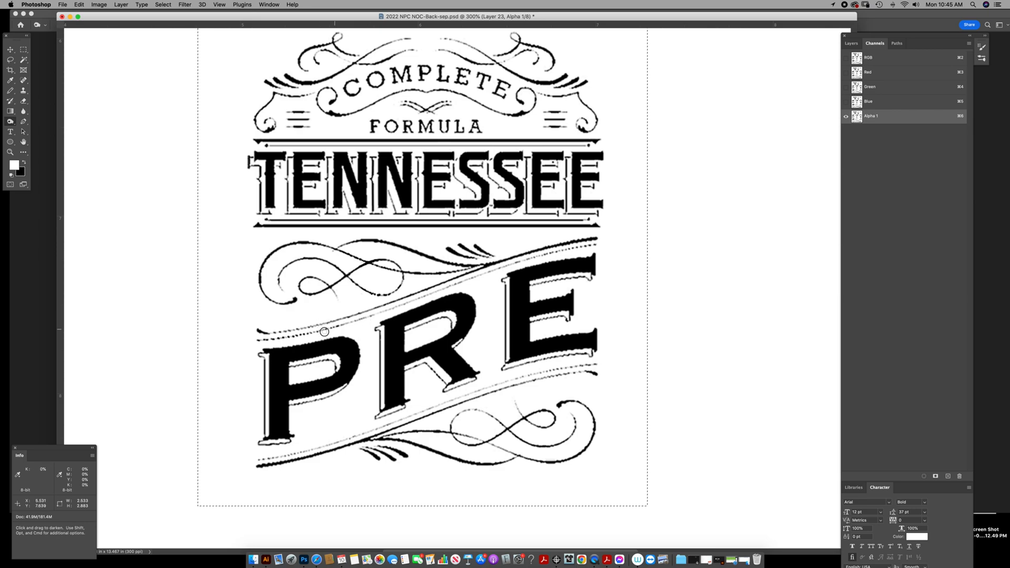
{"action": "mouse_move", "coordinate": [361, 318]}
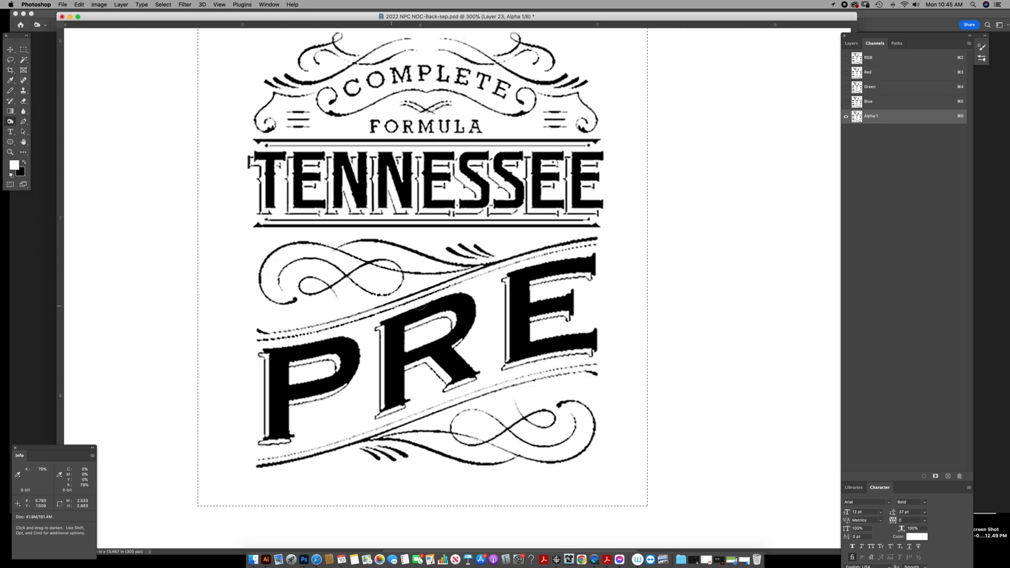
{"action": "mouse_move", "coordinate": [469, 283]}
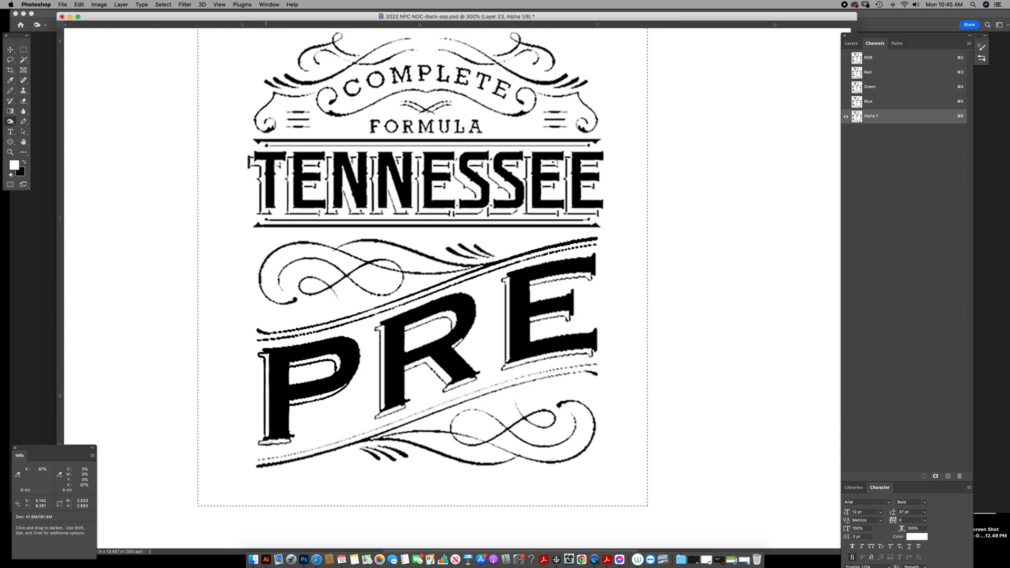
{"action": "mouse_move", "coordinate": [298, 442]}
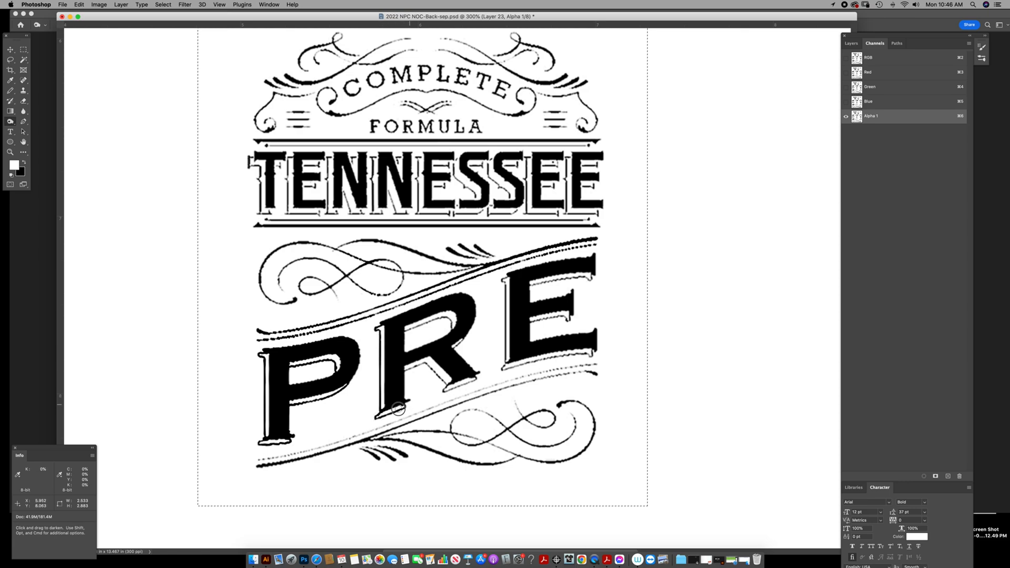
{"action": "mouse_move", "coordinate": [418, 364]}
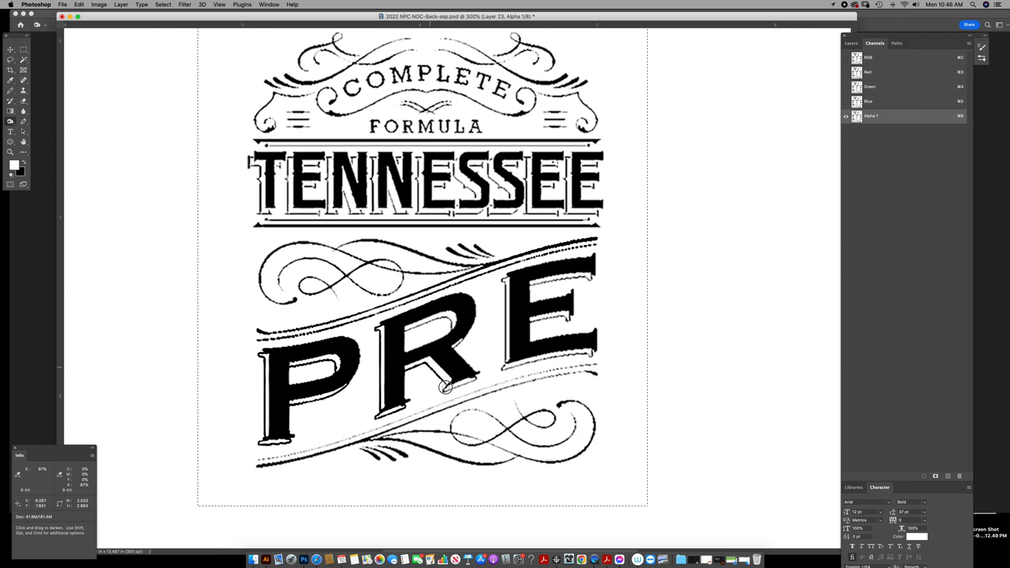
{"action": "mouse_move", "coordinate": [473, 378]}
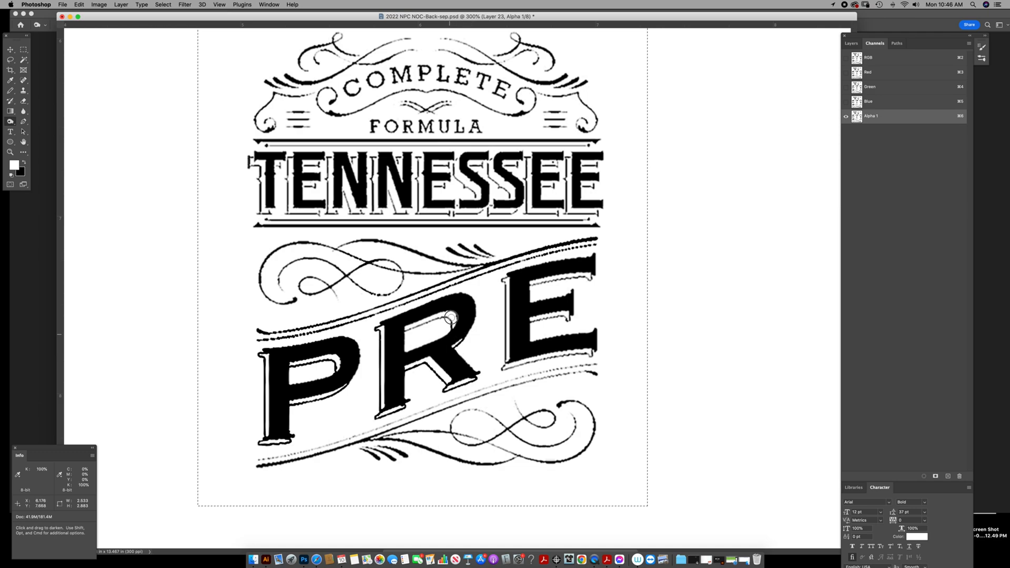
{"action": "mouse_move", "coordinate": [424, 326]}
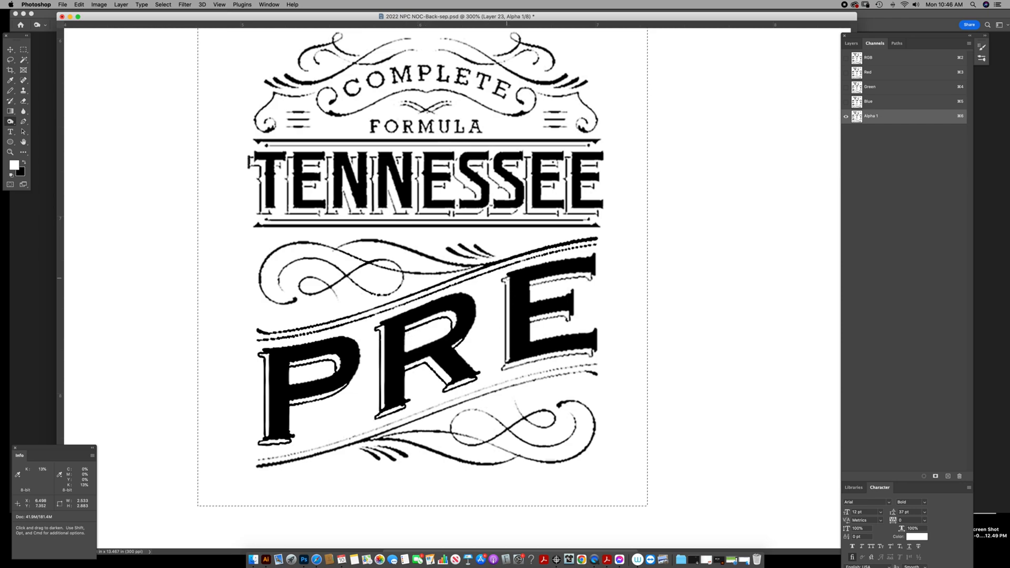
{"action": "mouse_move", "coordinate": [505, 283]}
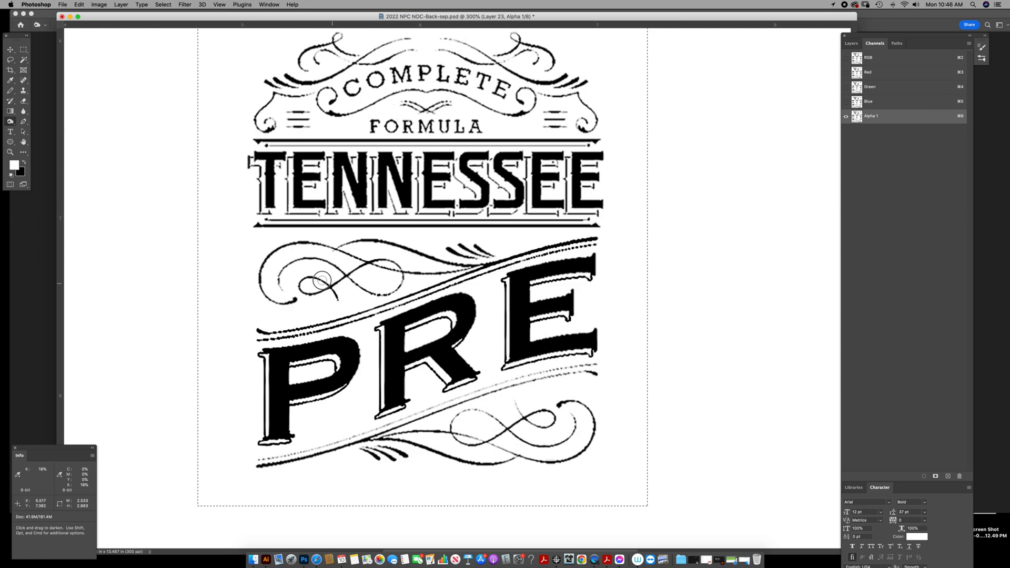
{"action": "mouse_move", "coordinate": [280, 289]}
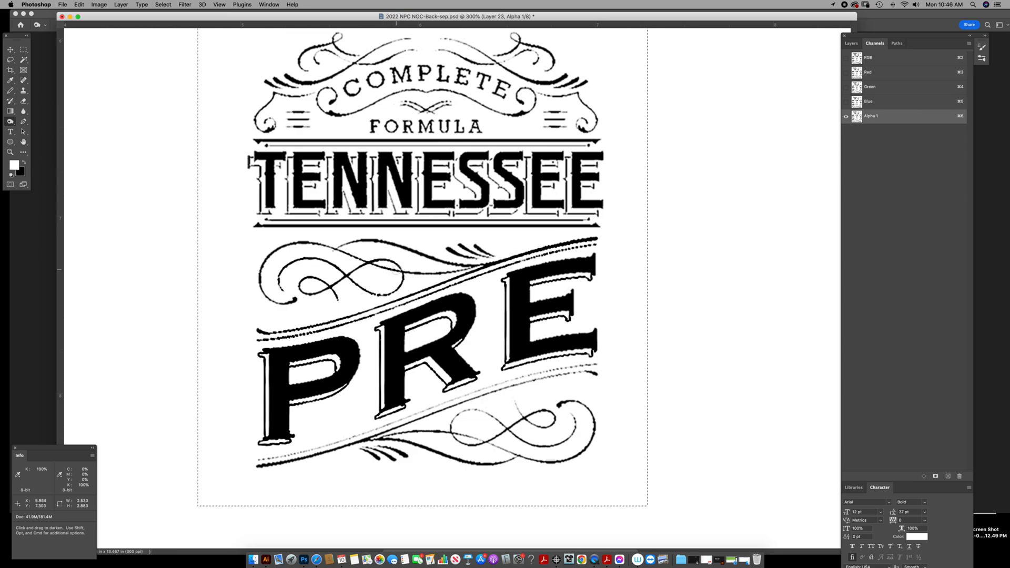
{"action": "mouse_move", "coordinate": [348, 263]}
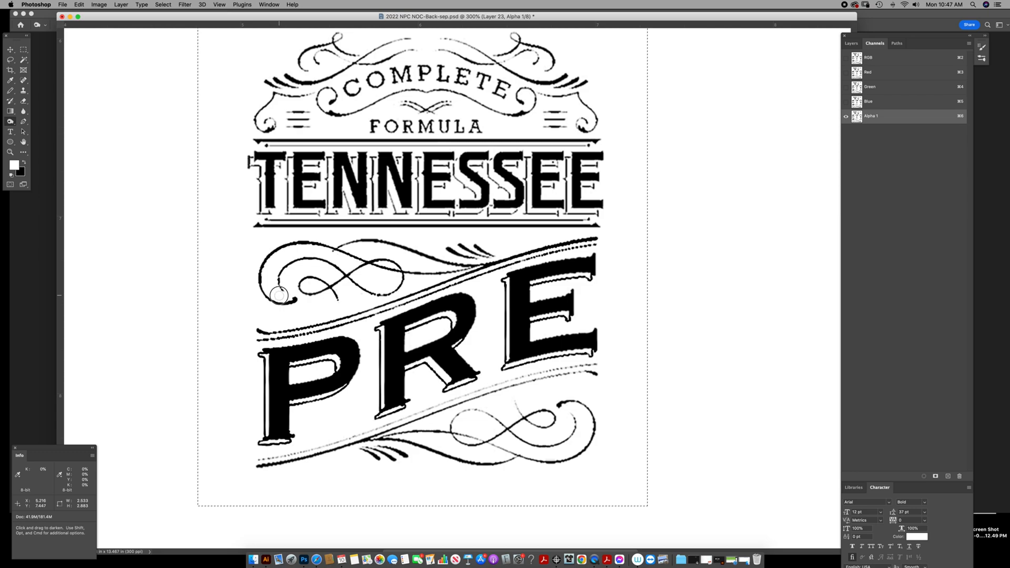
{"action": "mouse_move", "coordinate": [328, 261]}
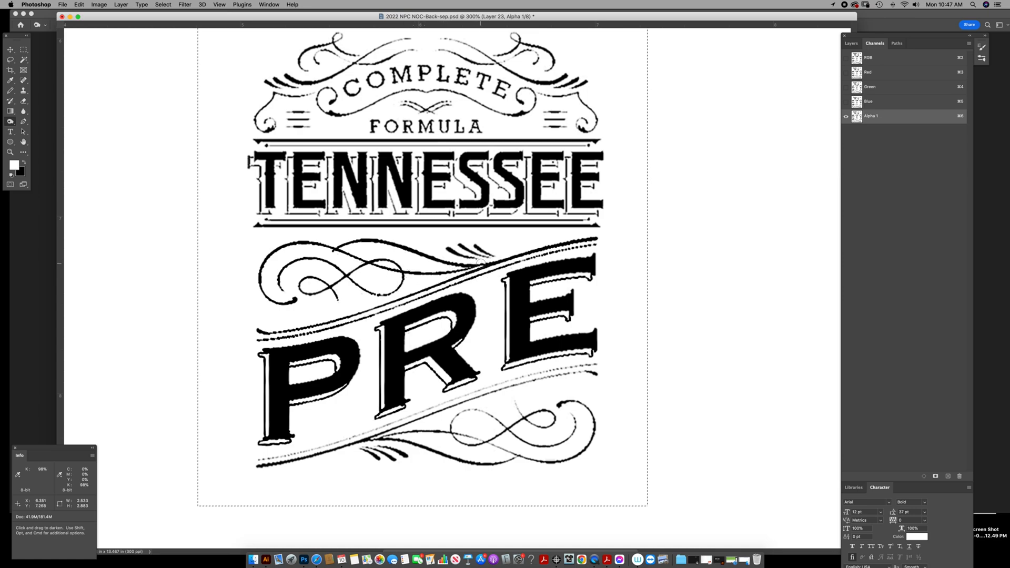
{"action": "mouse_move", "coordinate": [473, 257]}
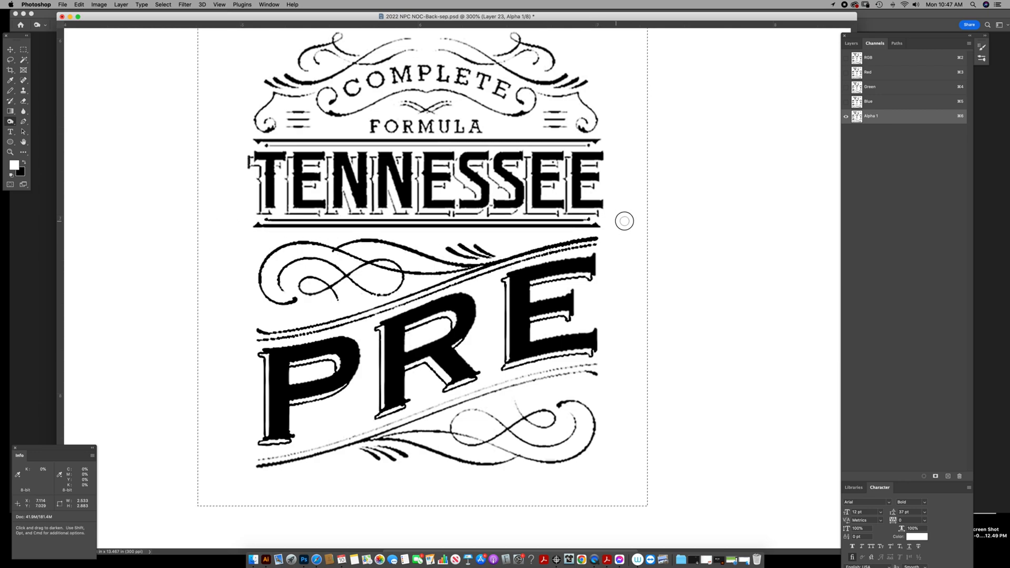
{"action": "mouse_move", "coordinate": [205, 177]}
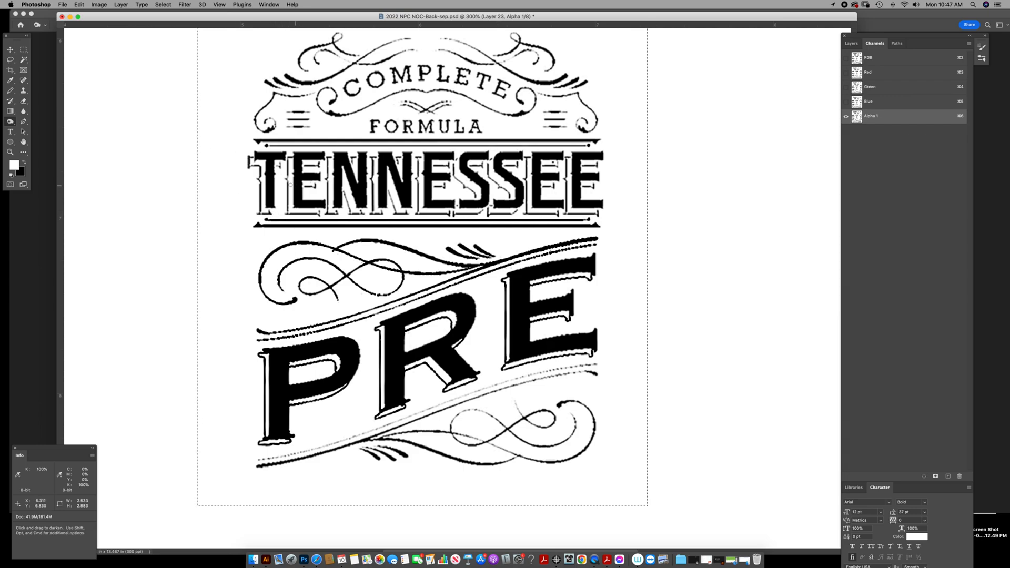
{"action": "scroll", "scroll_direction": "up", "scroll_amount": 3}
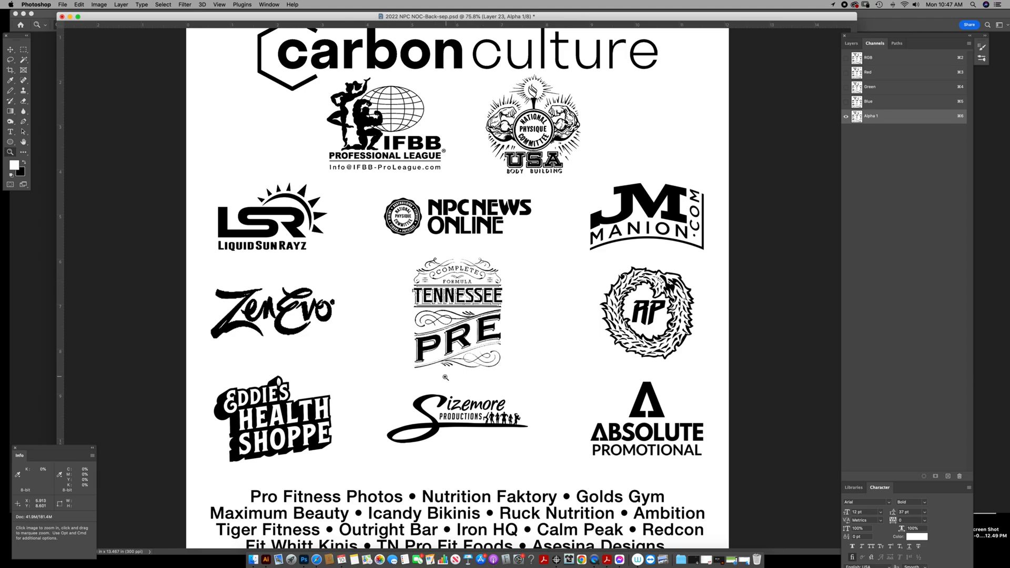
Select the ZenEvo logo and apply tight Levels to make it solid black on white.
{"action": "scroll", "scroll_direction": "down", "scroll_amount": 3}
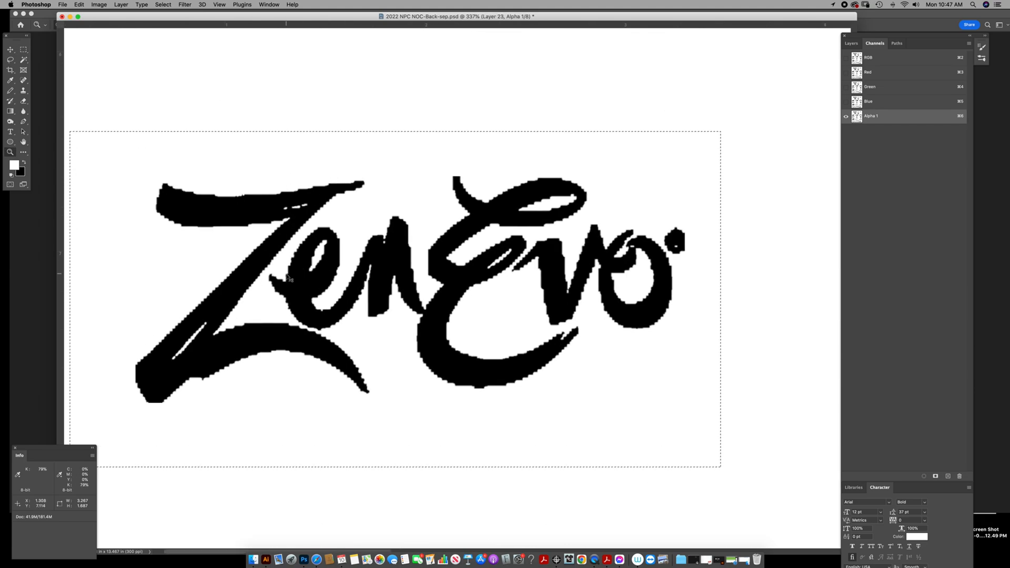
{"action": "left_click", "coordinate": [97, 4]}
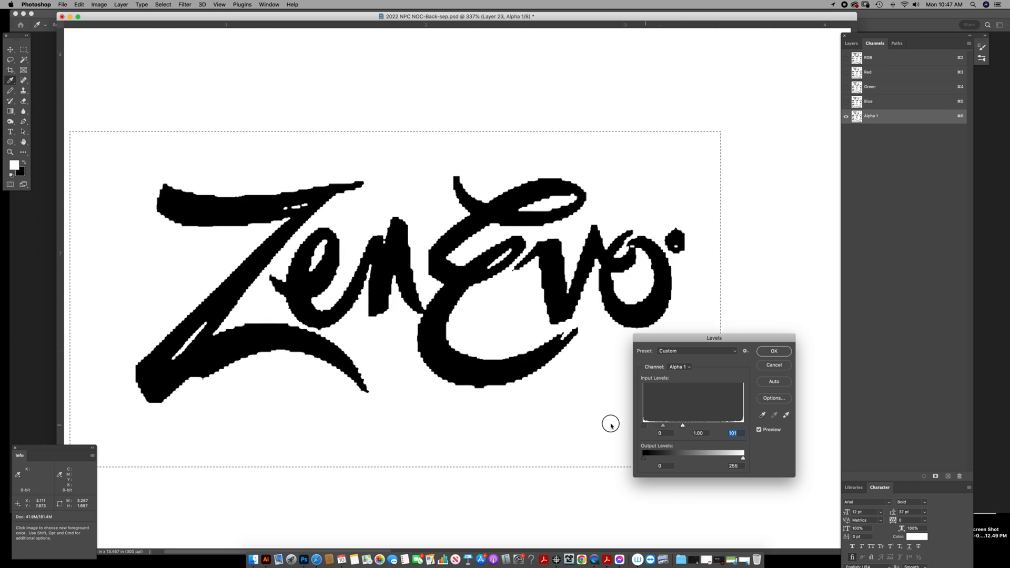
{"action": "left_click", "coordinate": [773, 351]}
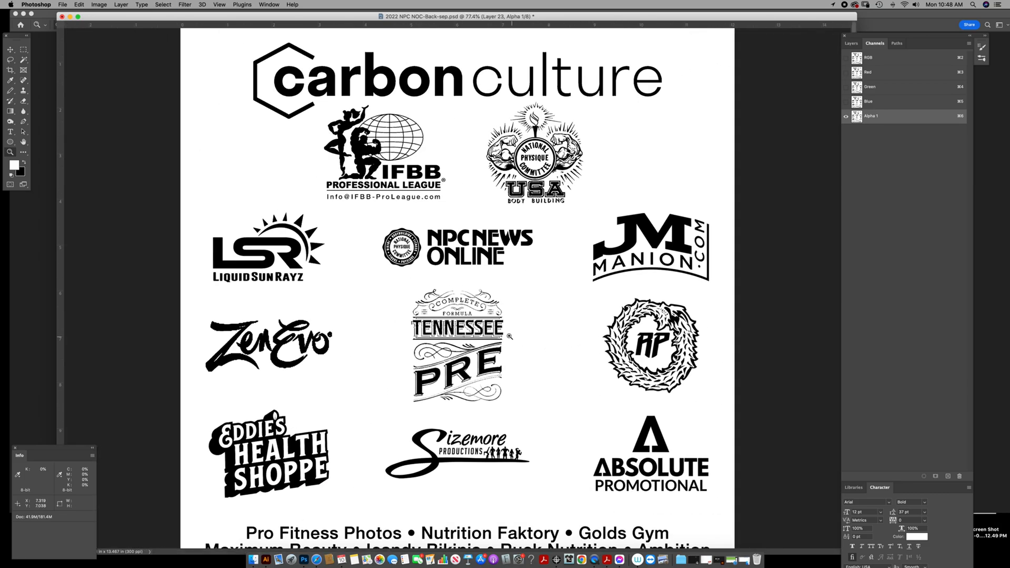
Zoom to the LiquidSunRayz and JM Manion logos and apply tight Levels to JM Manion.
{"action": "left_click_drag", "start_coordinate": [207, 203], "coordinate": [232, 216]}
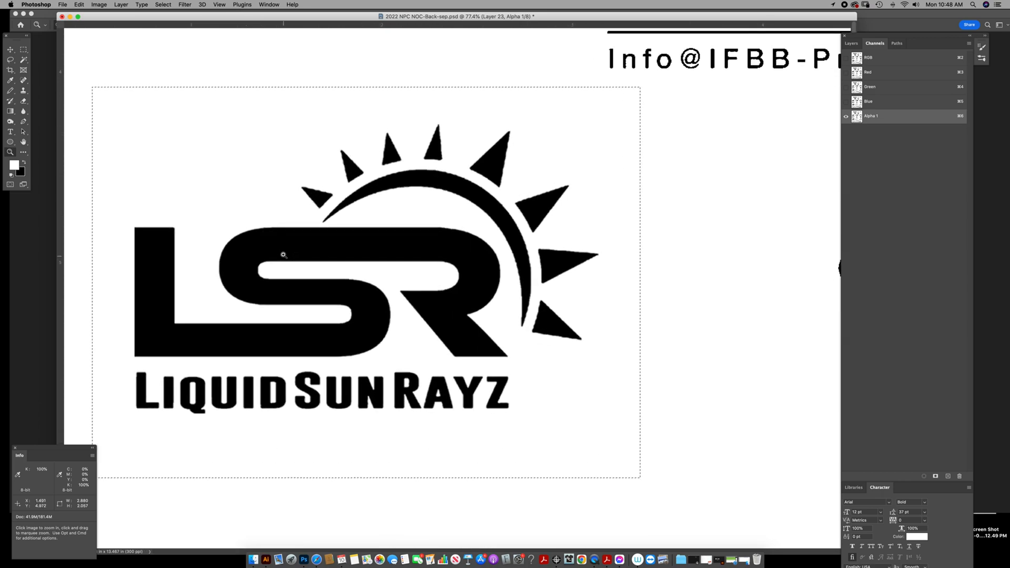
{"action": "left_click", "coordinate": [98, 5]}
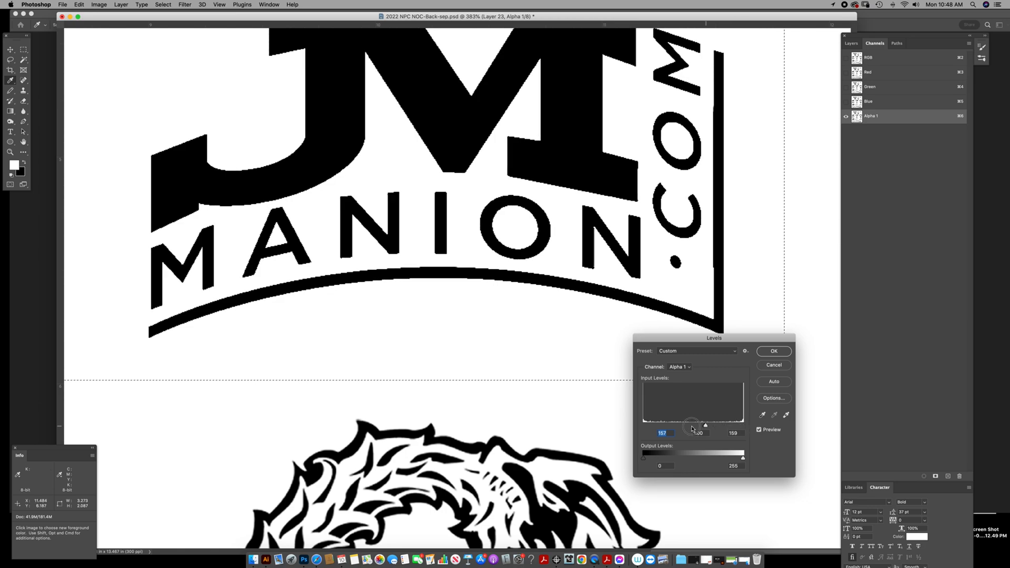
{"action": "left_click", "coordinate": [773, 352]}
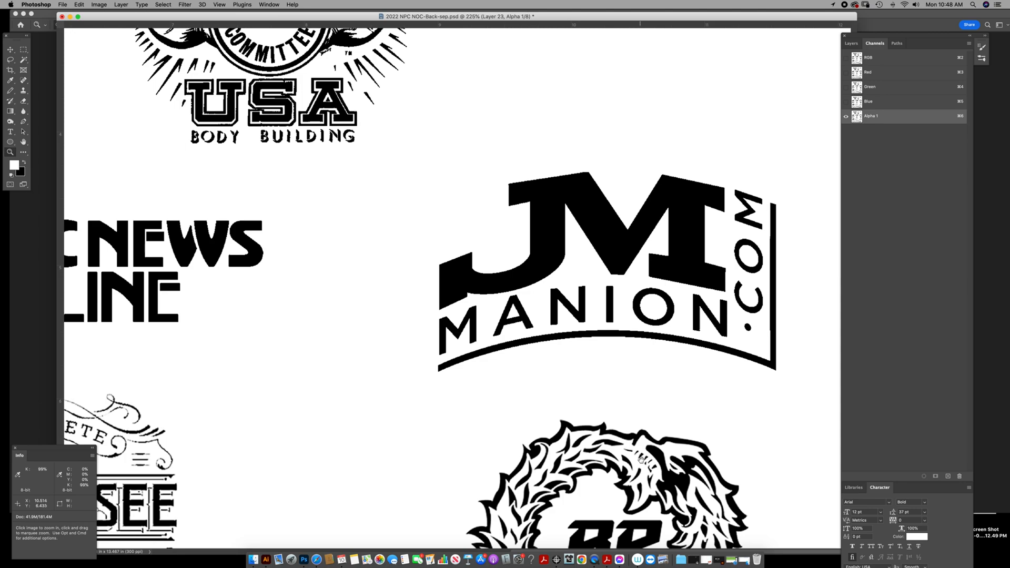
Lasso the RP wreath logo and apply Levels with tight input values.
{"action": "scroll", "scroll_direction": "down", "scroll_amount": 3}
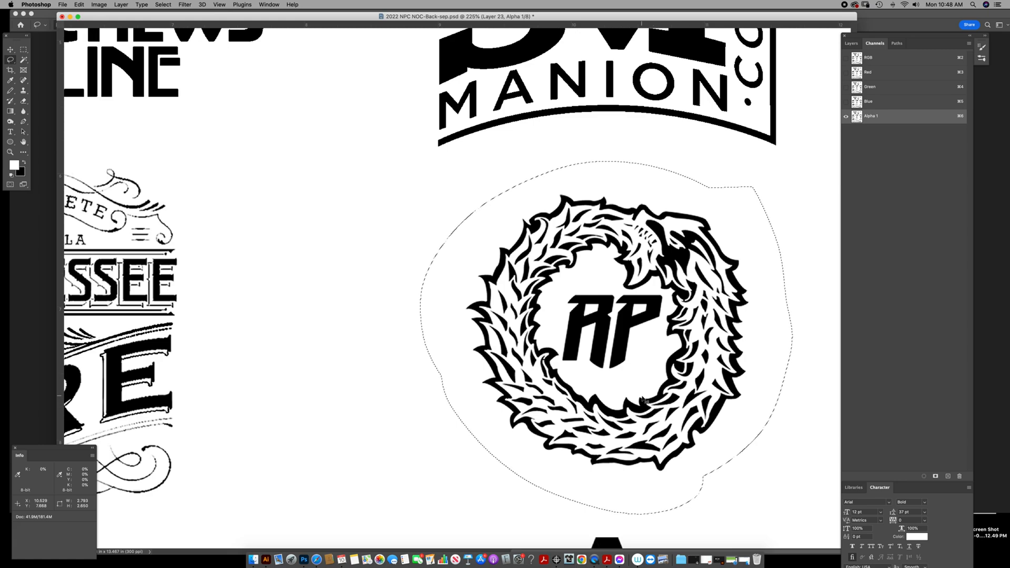
{"action": "mouse_move", "coordinate": [491, 415]}
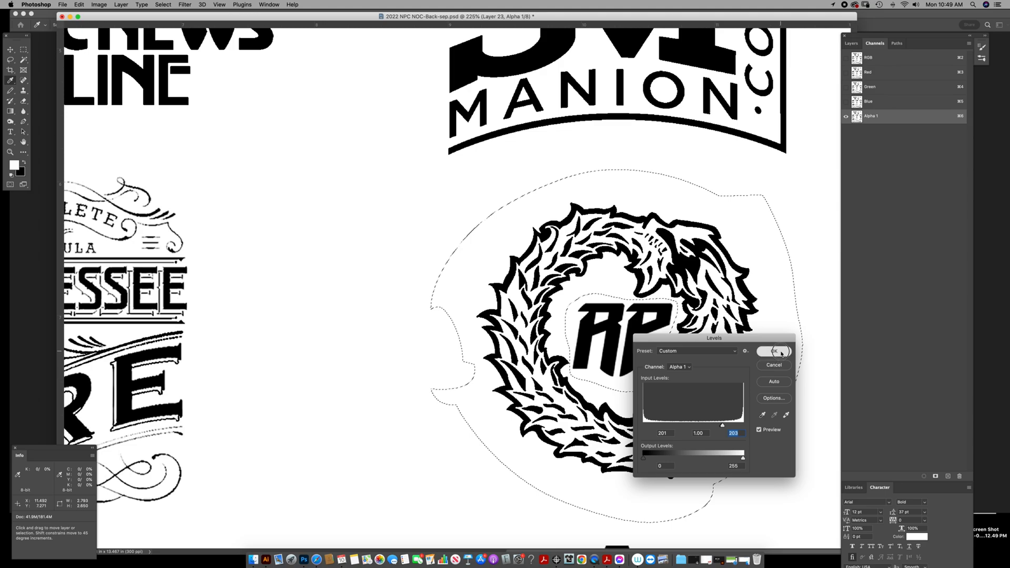
{"action": "left_click", "coordinate": [775, 351]}
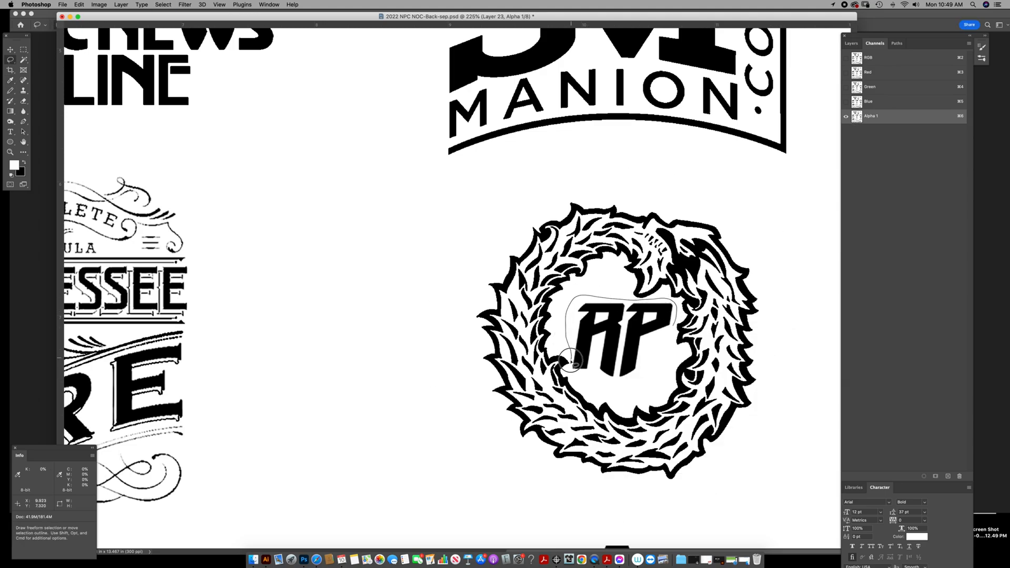
Lasso the central RP letters and apply Levels again for crisp black on white.
{"action": "left_click", "coordinate": [98, 4]}
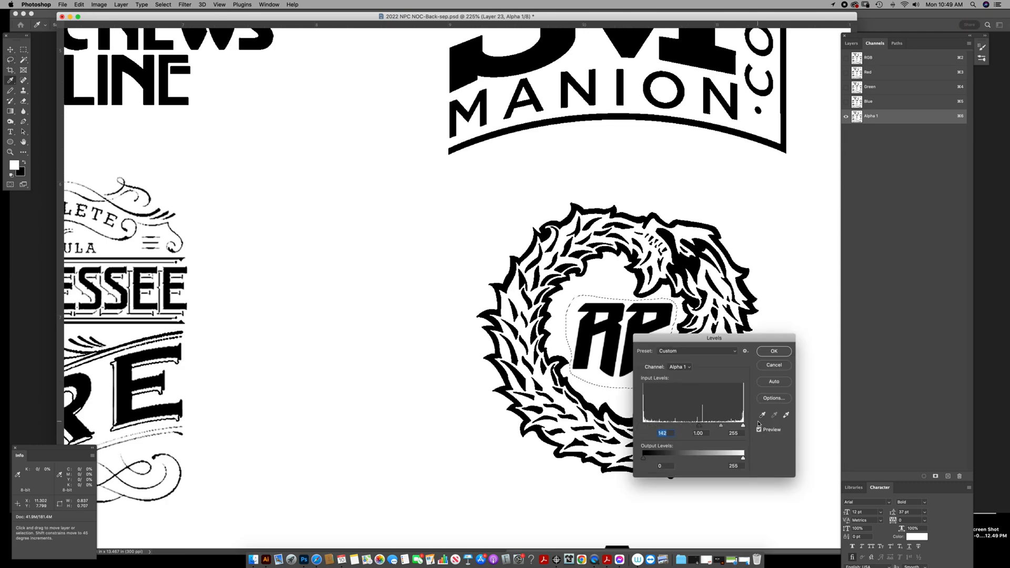
{"action": "left_click", "coordinate": [773, 352]}
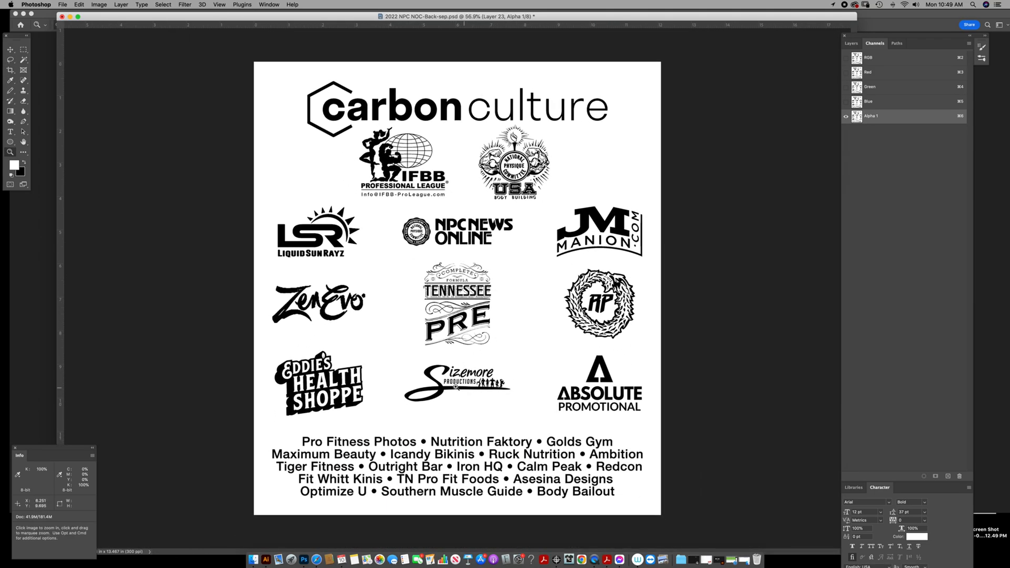
{"action": "mouse_move", "coordinate": [578, 147]}
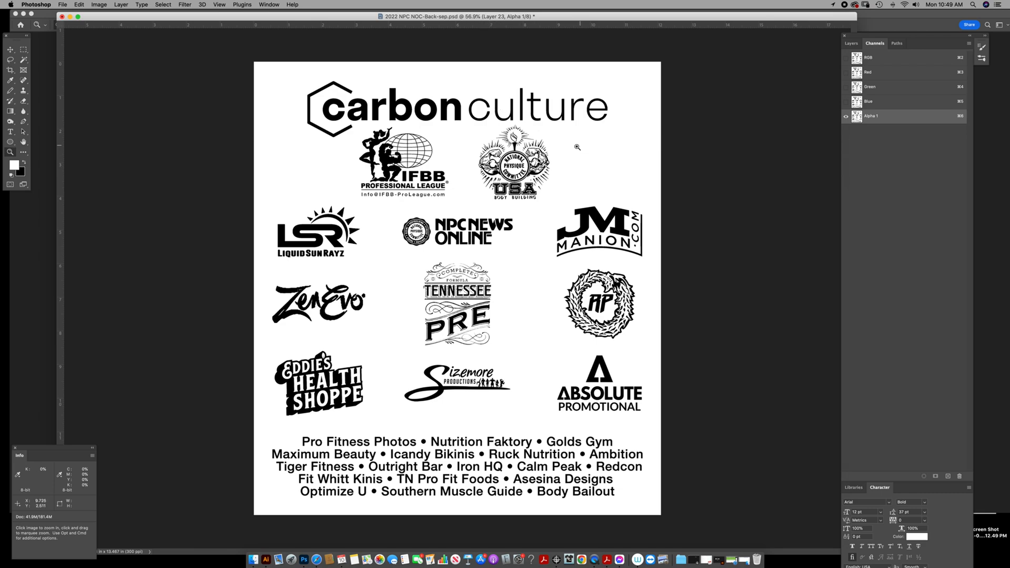
{"action": "mouse_move", "coordinate": [750, 72]}
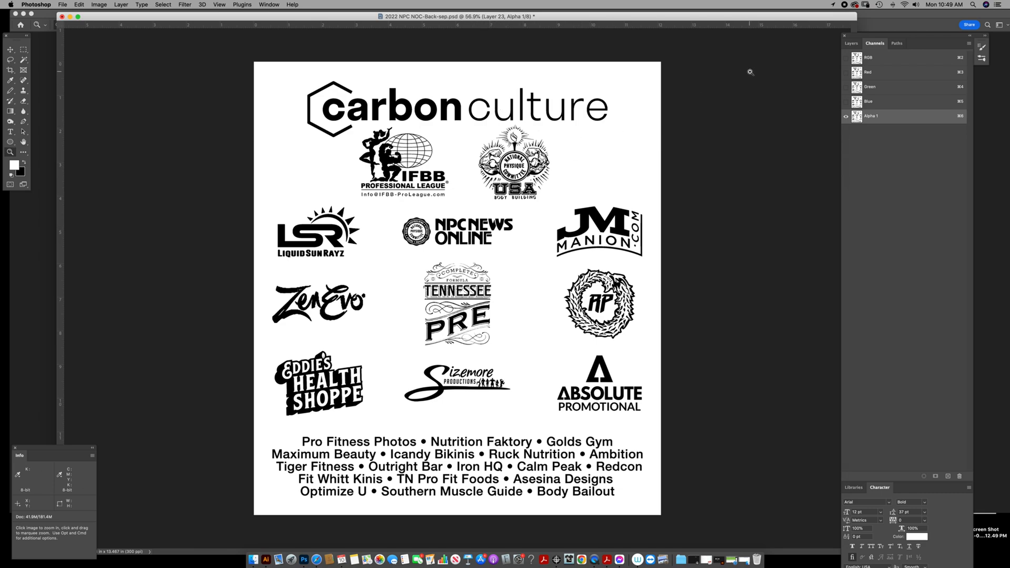
{"action": "mouse_move", "coordinate": [842, 17]}
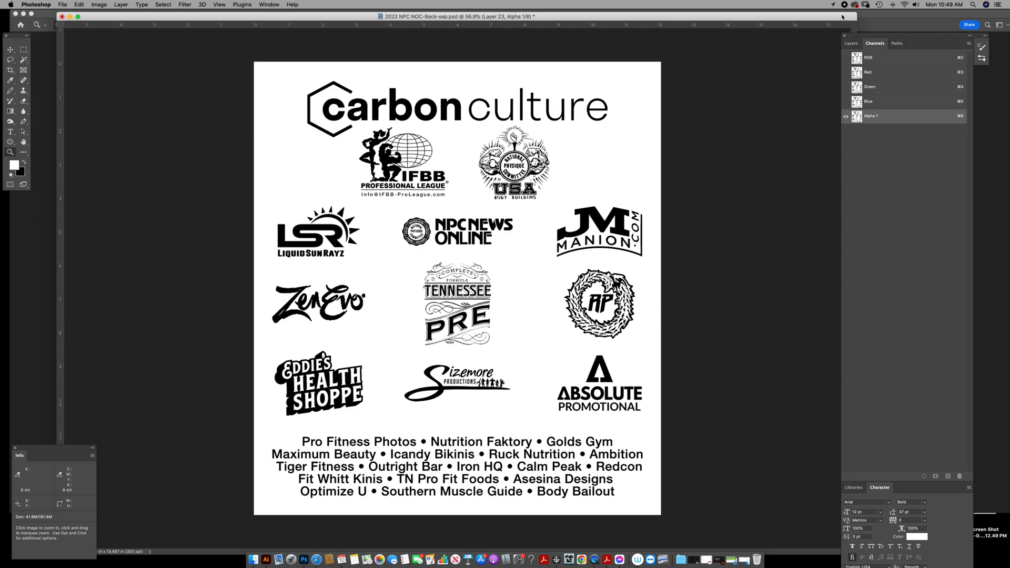